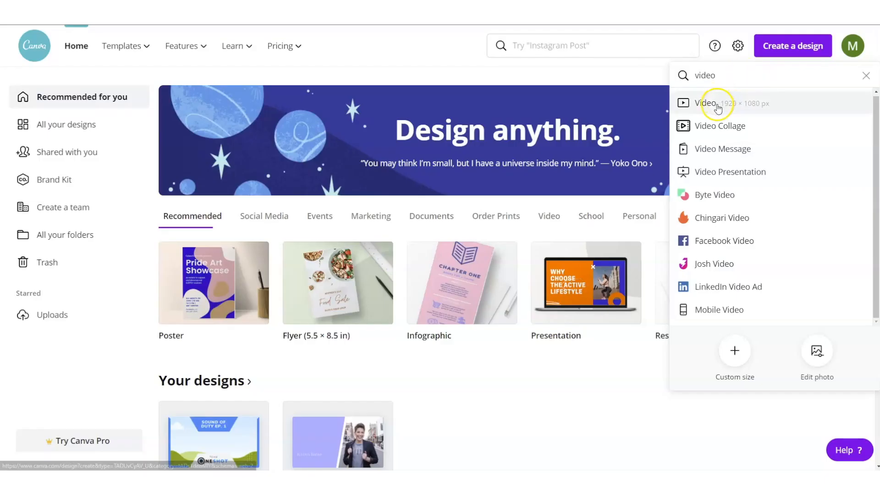
{"action": "mouse_move", "coordinate": [510, 242]}
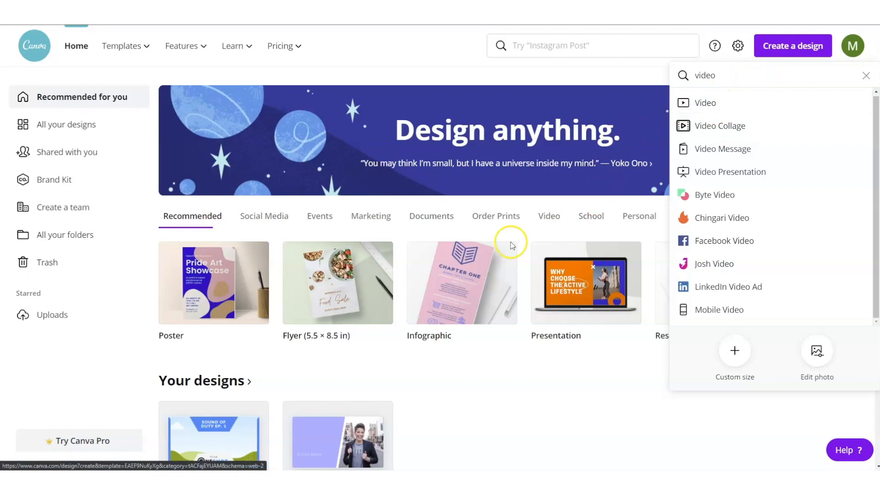
{"action": "mouse_move", "coordinate": [464, 163]}
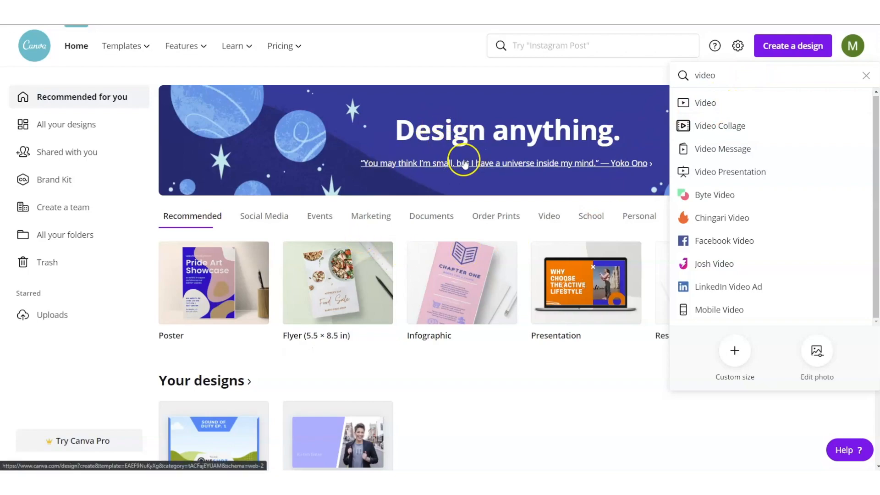
{"action": "mouse_move", "coordinate": [461, 163]}
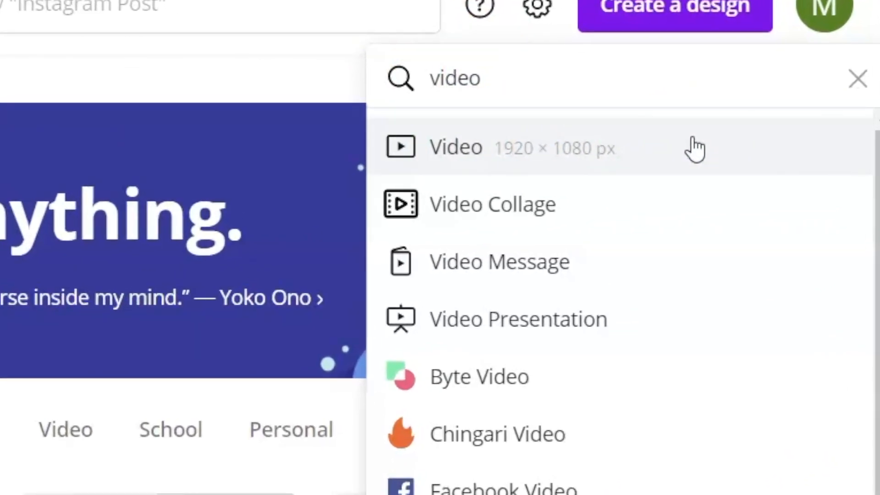
Step: Start a new blank 1920 × 1080 video design from Canva home
{"action": "left_click", "coordinate": [455, 147]}
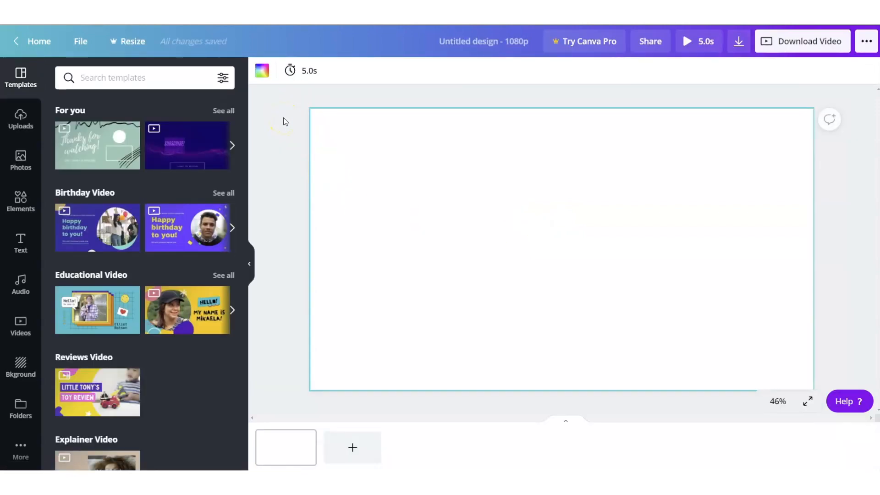
{"action": "mouse_move", "coordinate": [145, 205]}
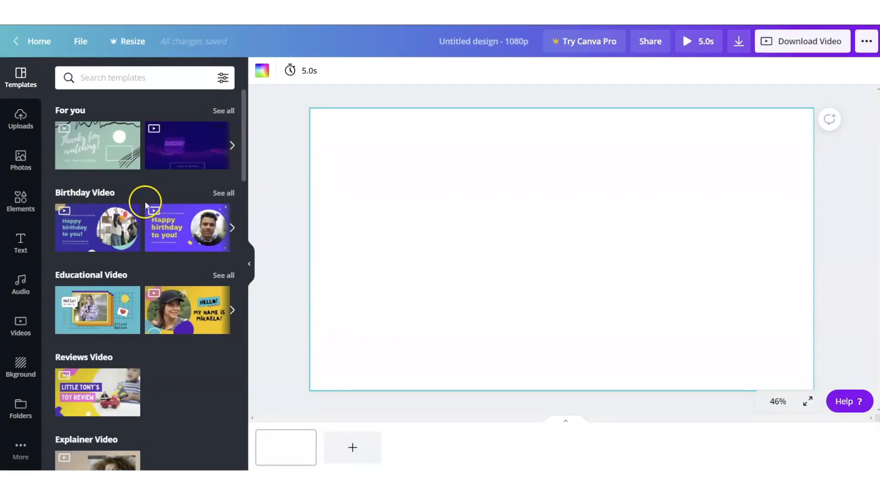
Step: Add a gradient rectangle from Elements > Gradients onto the canvas
{"action": "scroll", "scroll_direction": "down", "scroll_amount": 3}
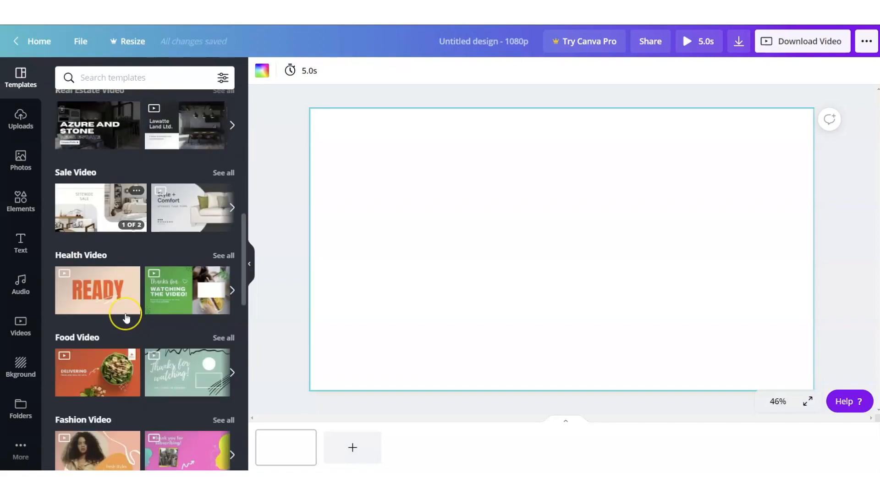
{"action": "scroll", "scroll_direction": "down", "scroll_amount": 3}
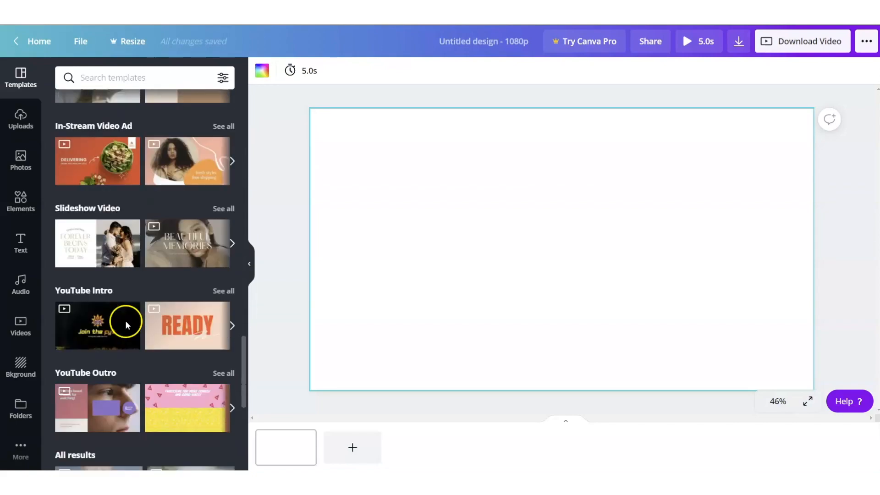
{"action": "scroll", "scroll_direction": "down", "scroll_amount": 3}
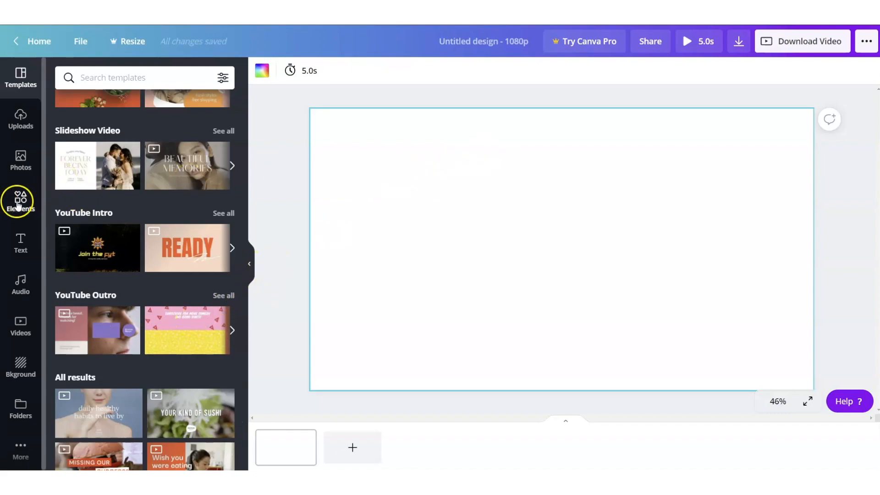
{"action": "left_click", "coordinate": [20, 199]}
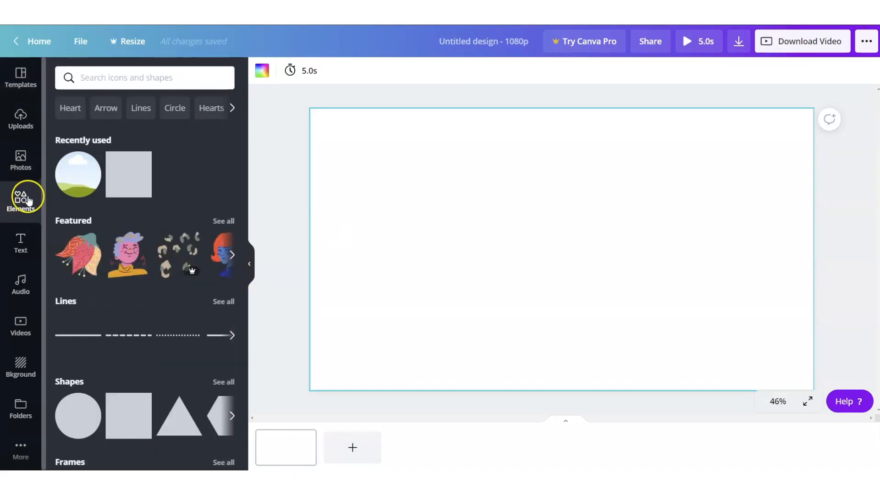
{"action": "scroll", "scroll_direction": "down", "scroll_amount": 3}
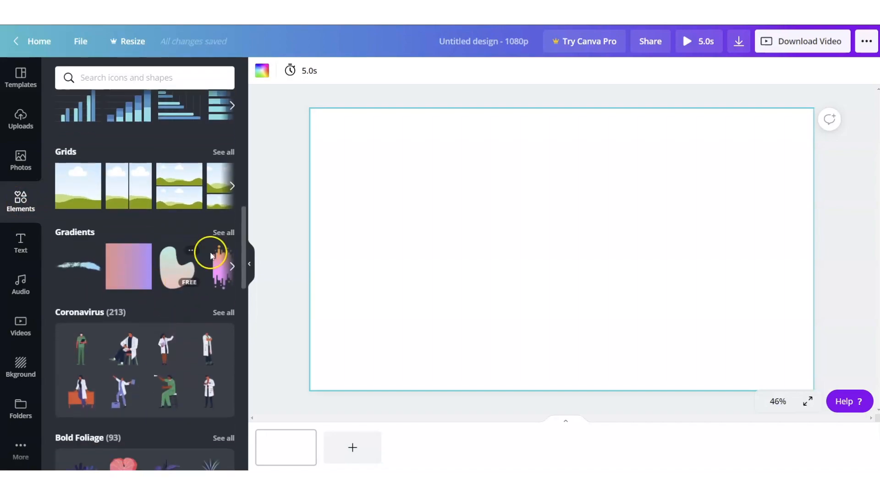
{"action": "left_click", "coordinate": [223, 232]}
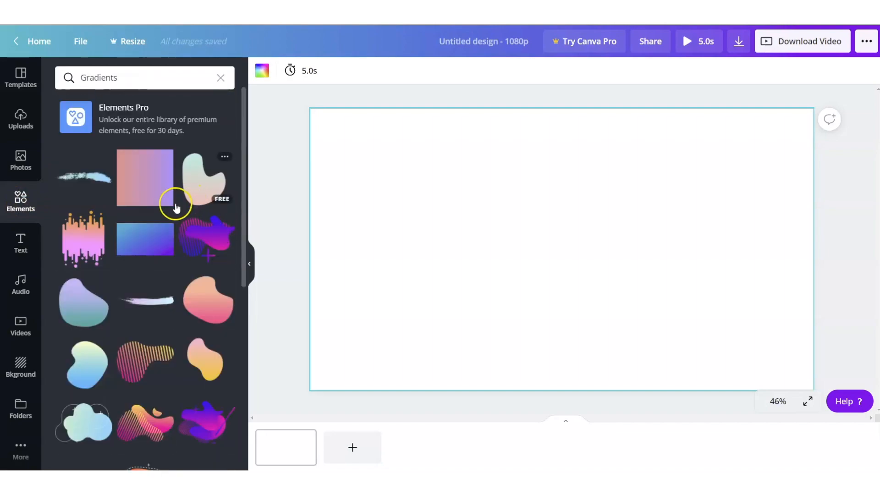
{"action": "left_click", "coordinate": [145, 239]}
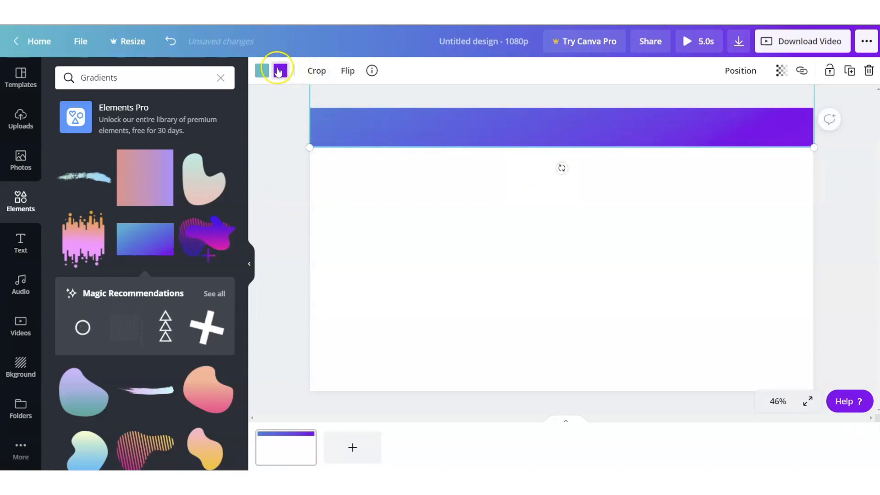
Step: Recolour the gradient header bar to purple
{"action": "left_click", "coordinate": [280, 70]}
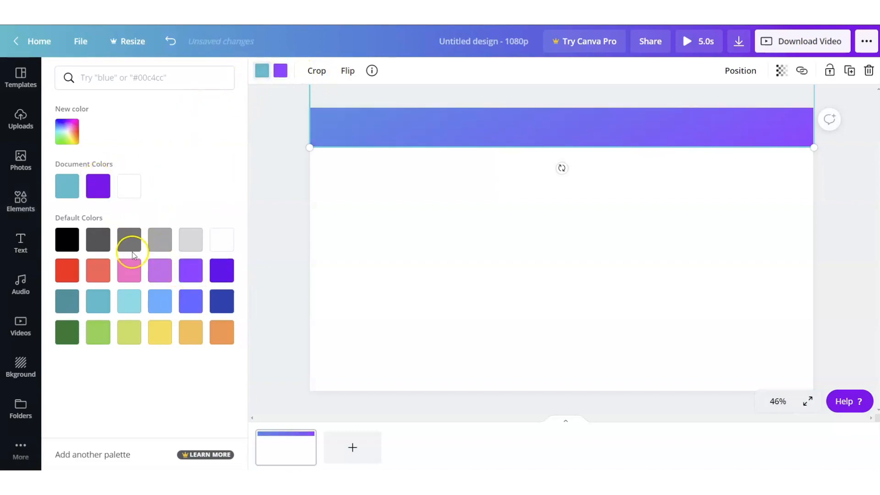
{"action": "left_click", "coordinate": [20, 202]}
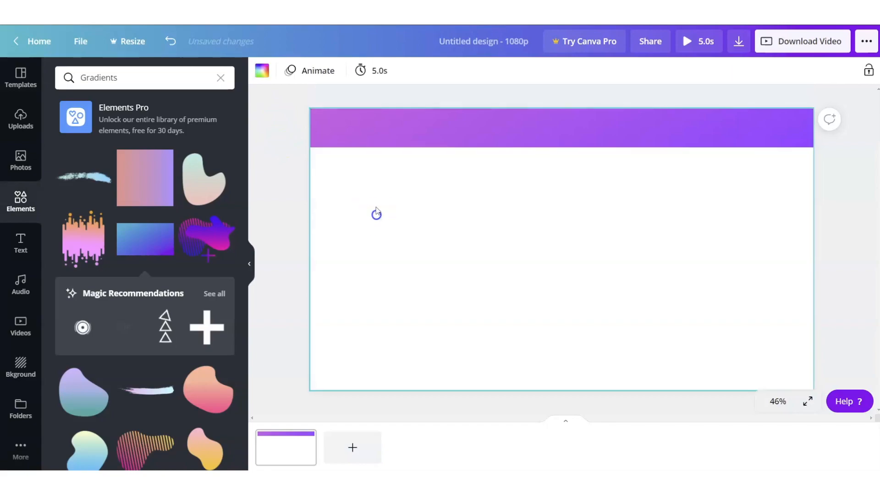
{"action": "mouse_move", "coordinate": [20, 244]}
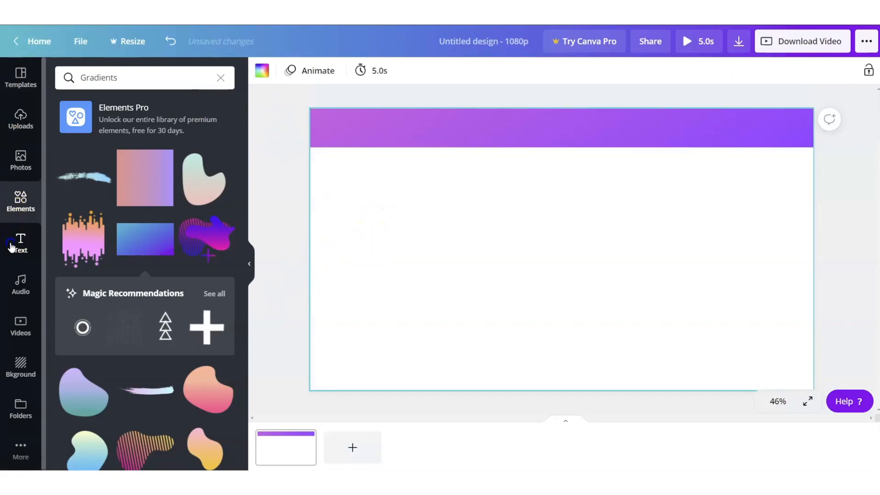
Step: Add a heading reading 'Live Q&A With Mel'
{"action": "left_click", "coordinate": [20, 244]}
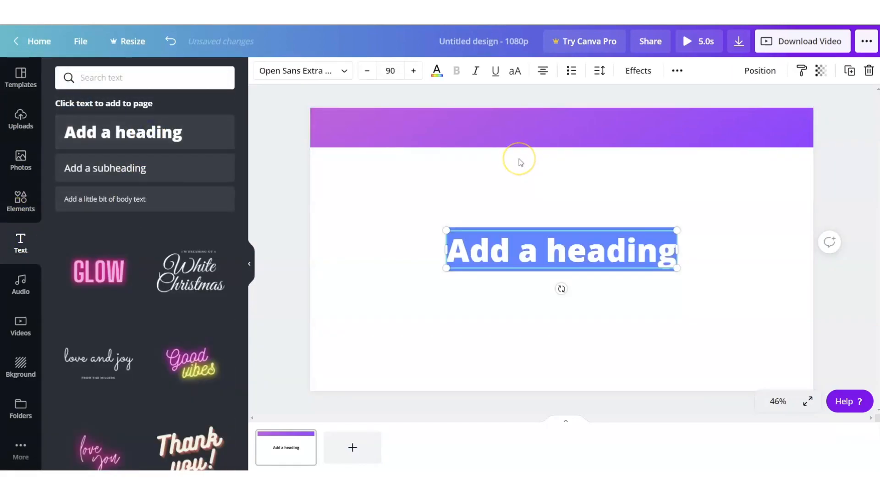
{"action": "type", "text": "Live With Me"}
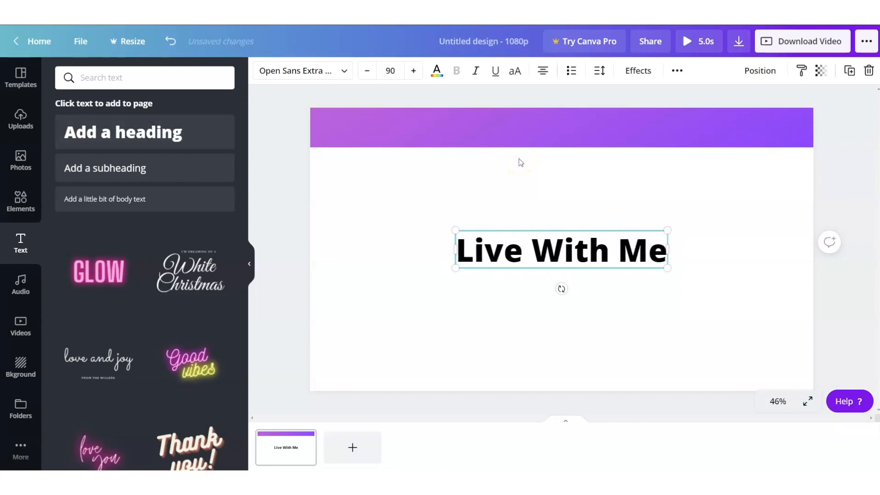
{"action": "type", "text": "Live Q"}
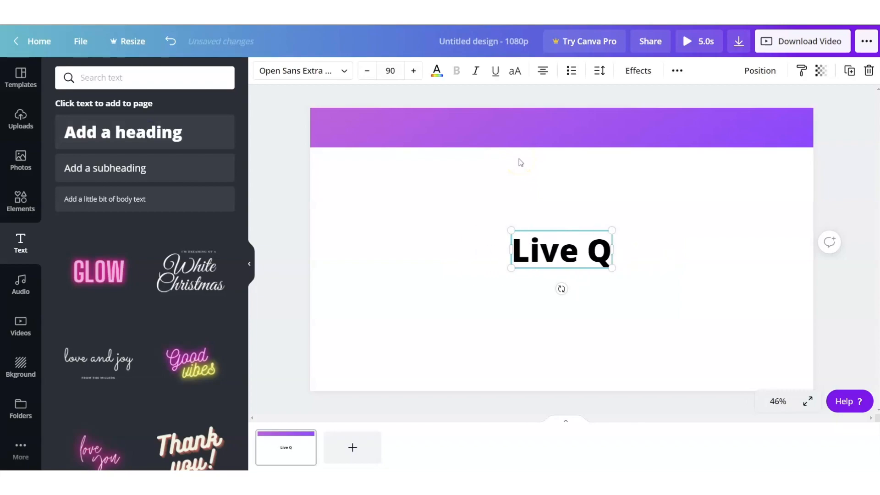
{"action": "type", "text": "&A With Mel"}
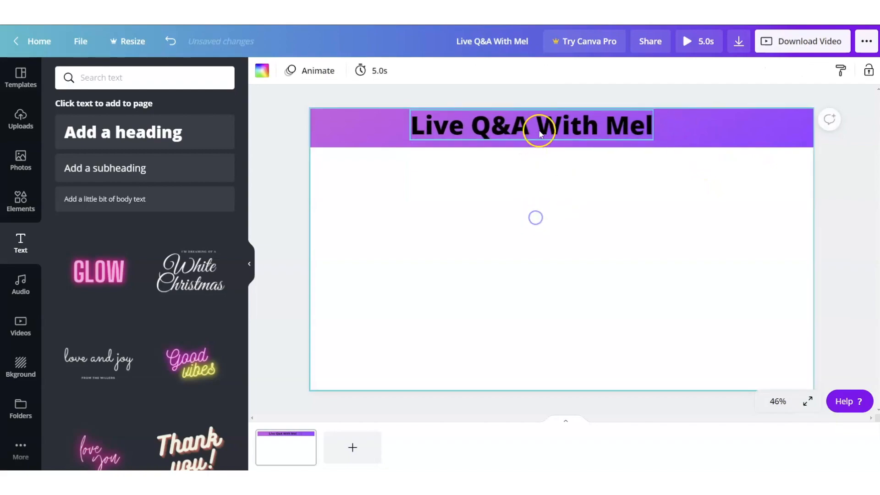
Step: Place the heading inside the purple bar and restyle it white
{"action": "left_click", "coordinate": [532, 125]}
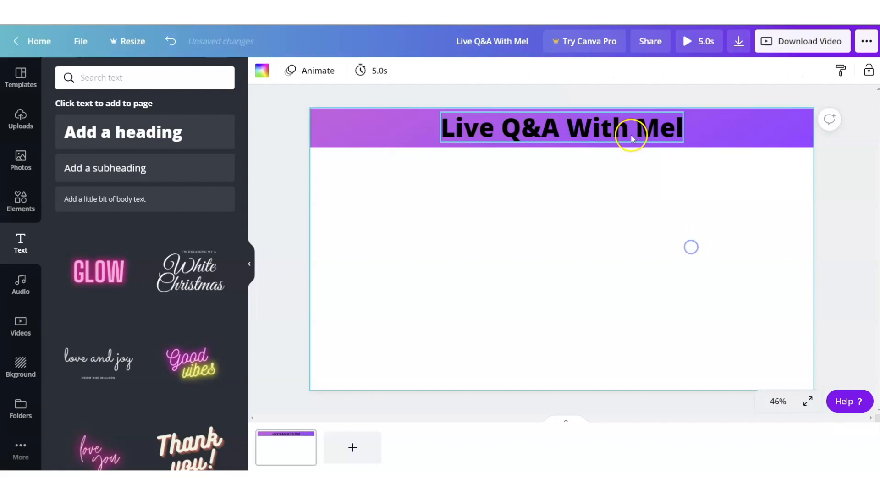
{"action": "left_click", "coordinate": [436, 70]}
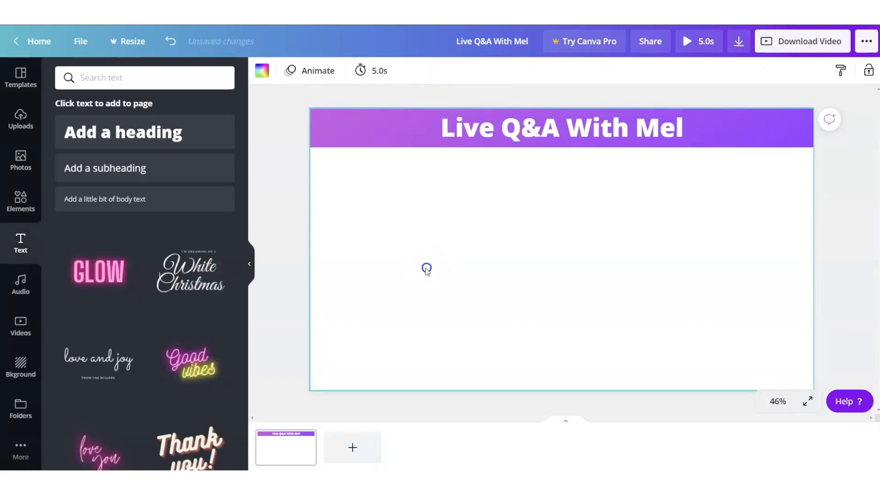
{"action": "mouse_move", "coordinate": [569, 242]}
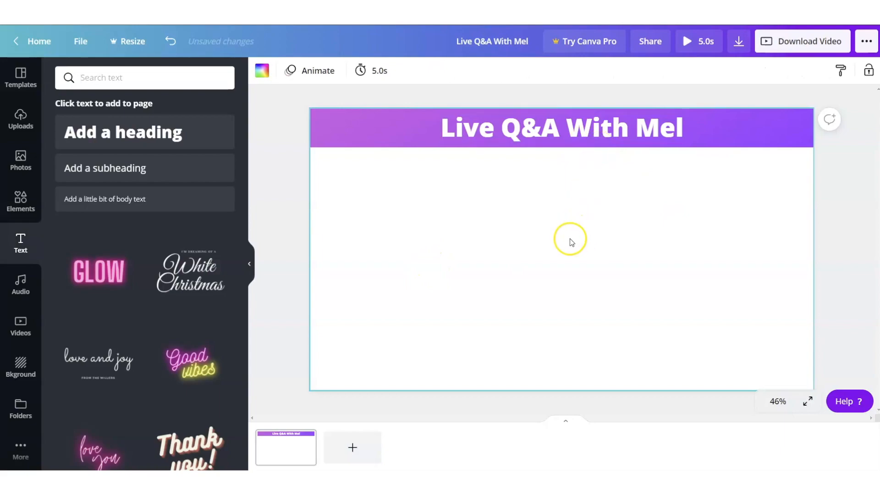
{"action": "mouse_move", "coordinate": [505, 305]}
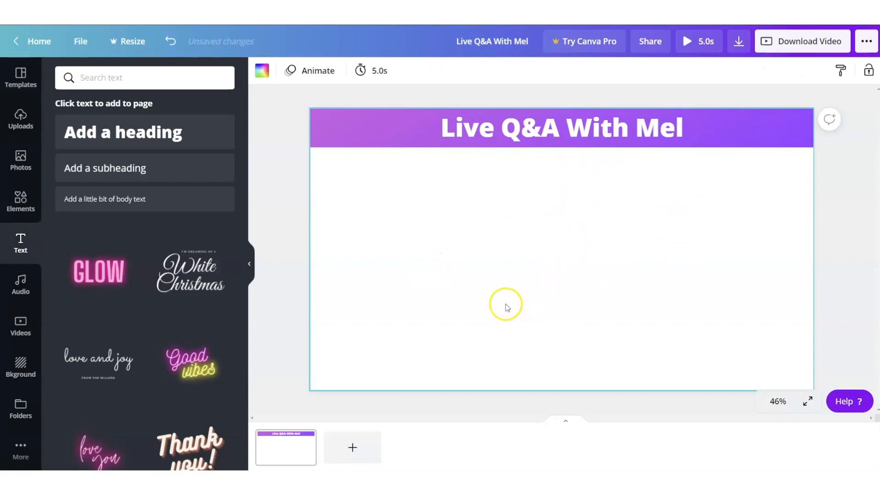
{"action": "mouse_move", "coordinate": [764, 74]}
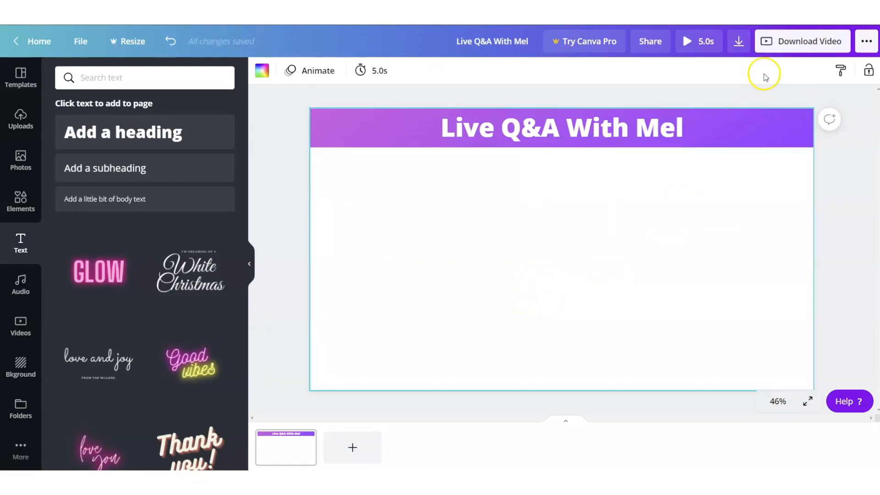
Step: Download the design as a 1920 × 1080 PNG instead of MP4 video
{"action": "left_click", "coordinate": [738, 41]}
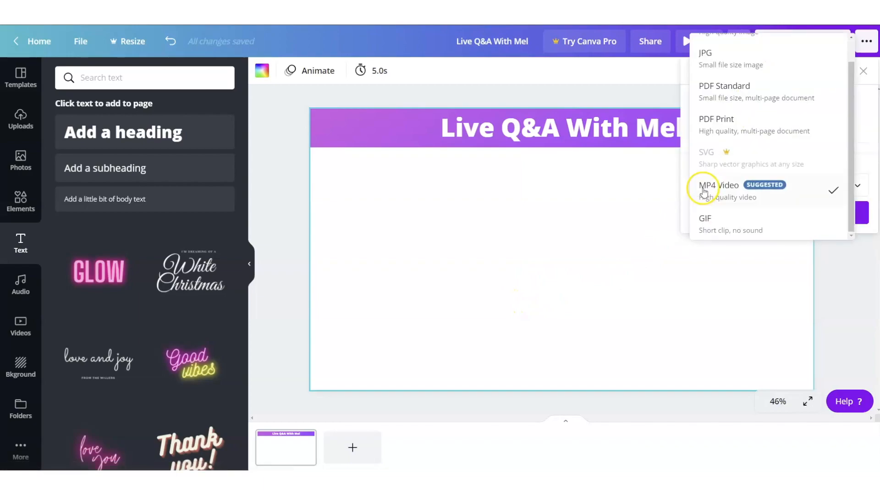
{"action": "left_click", "coordinate": [738, 40]}
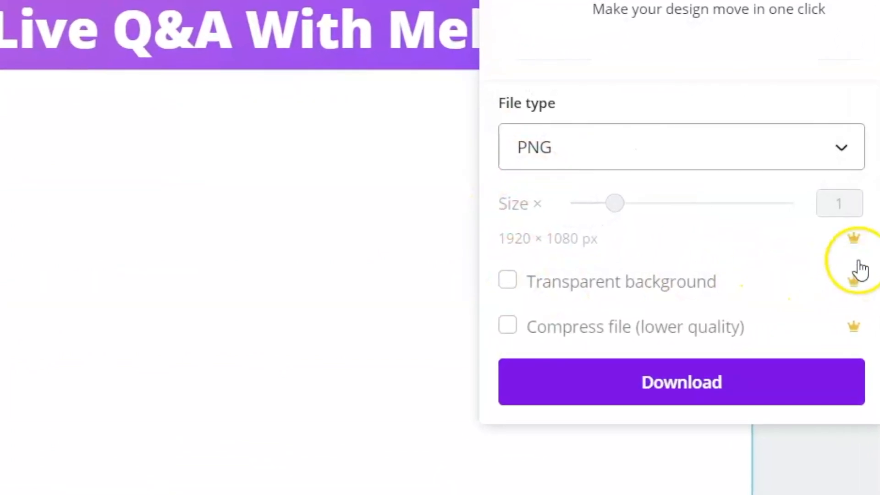
{"action": "mouse_move", "coordinate": [673, 322]}
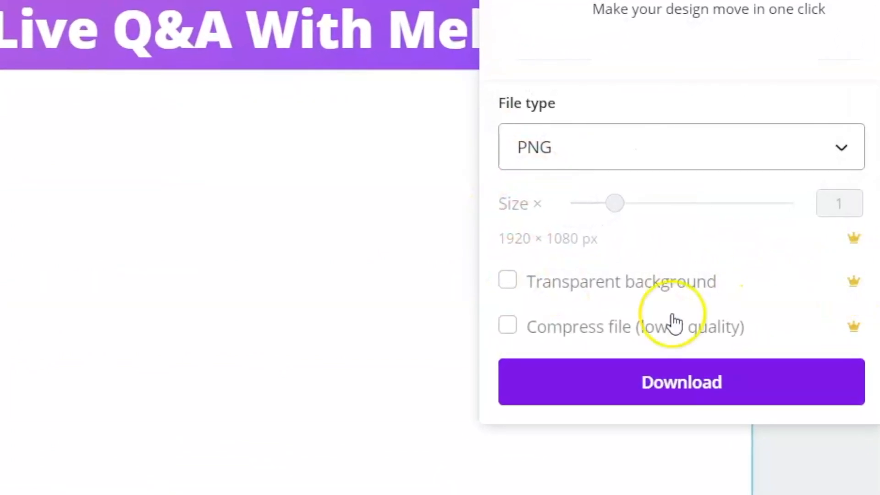
{"action": "mouse_move", "coordinate": [722, 100]}
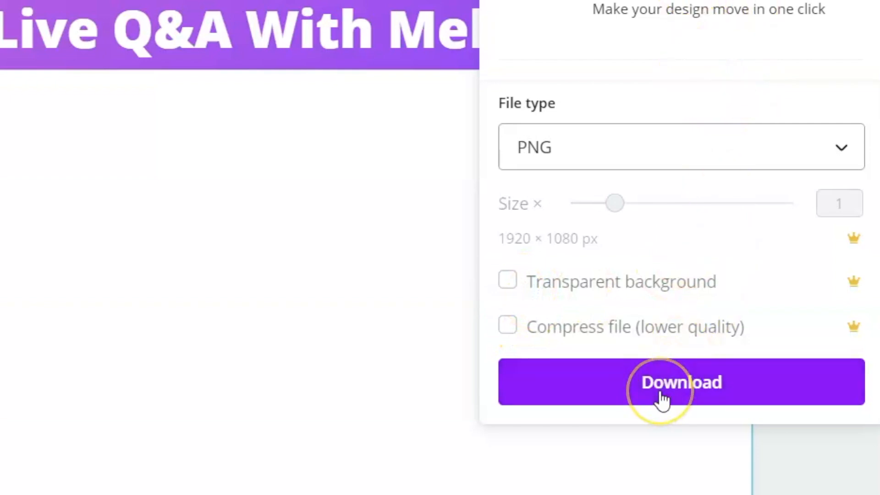
{"action": "mouse_move", "coordinate": [622, 443]}
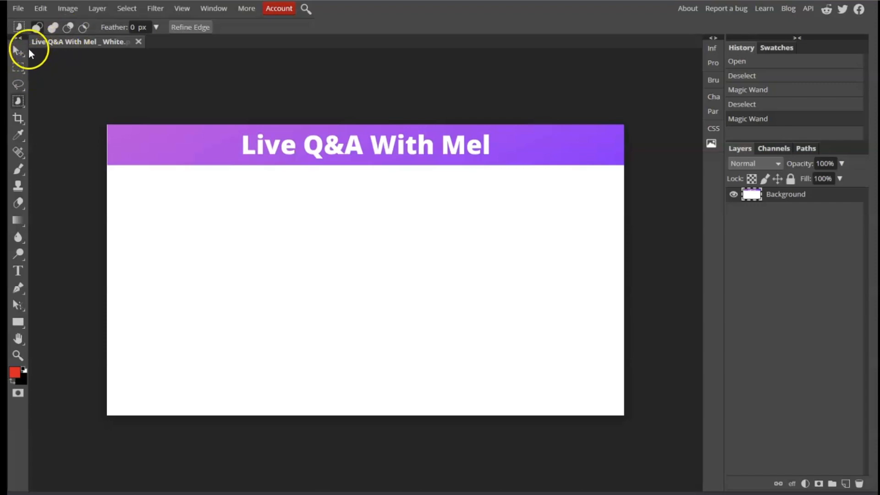
{"action": "mouse_move", "coordinate": [282, 200]}
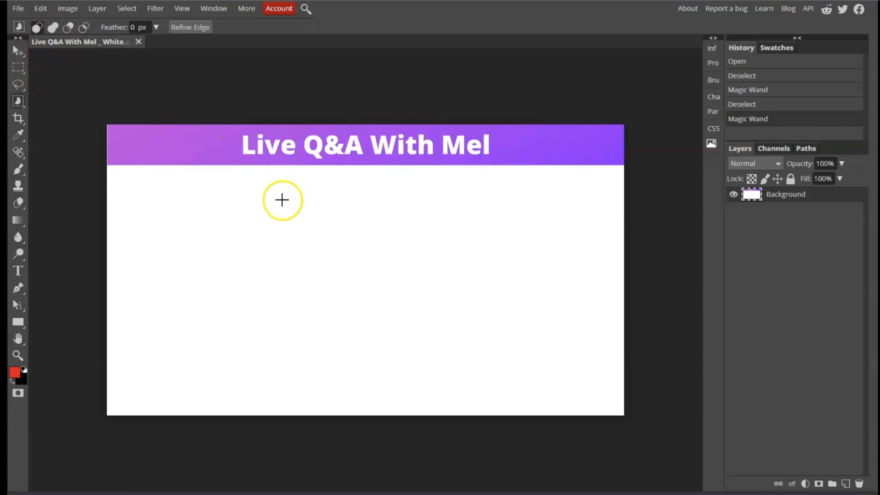
{"action": "mouse_move", "coordinate": [425, 262]}
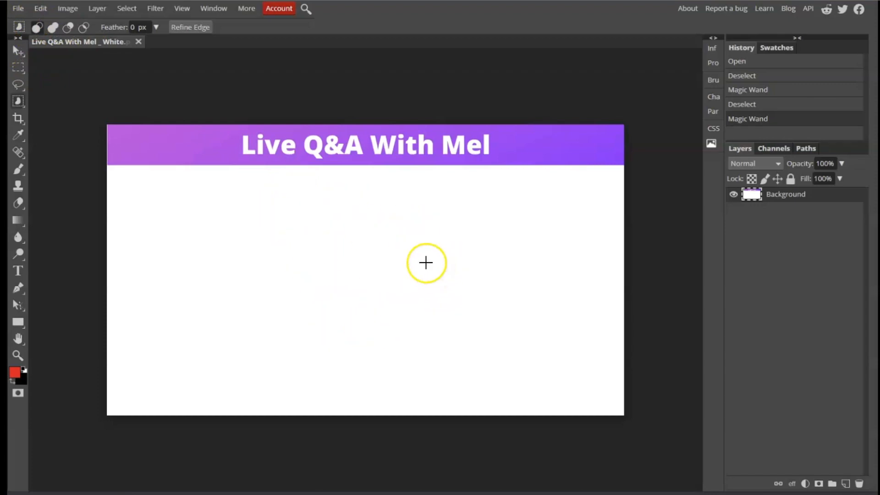
{"action": "mouse_move", "coordinate": [18, 117]}
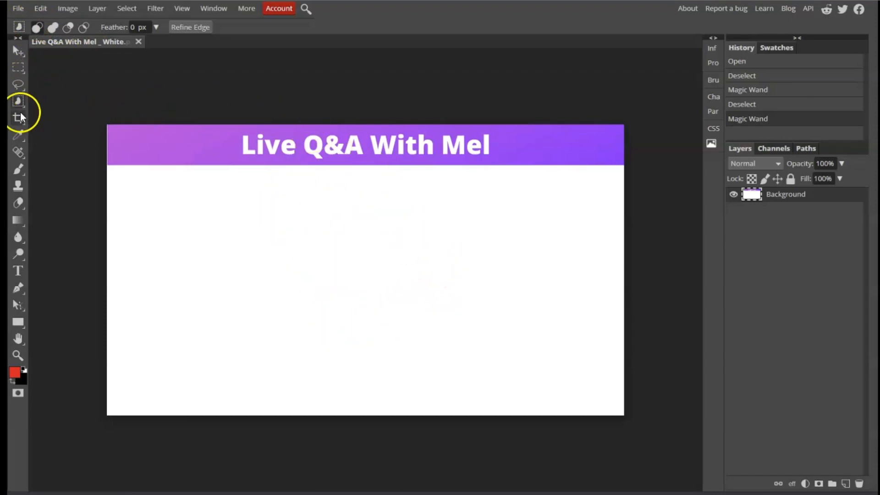
{"action": "mouse_move", "coordinate": [17, 107]}
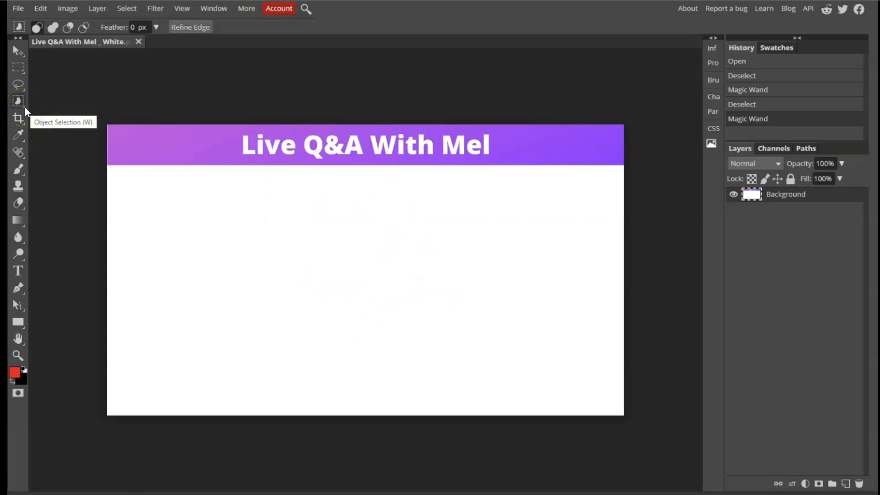
{"action": "mouse_move", "coordinate": [95, 119]}
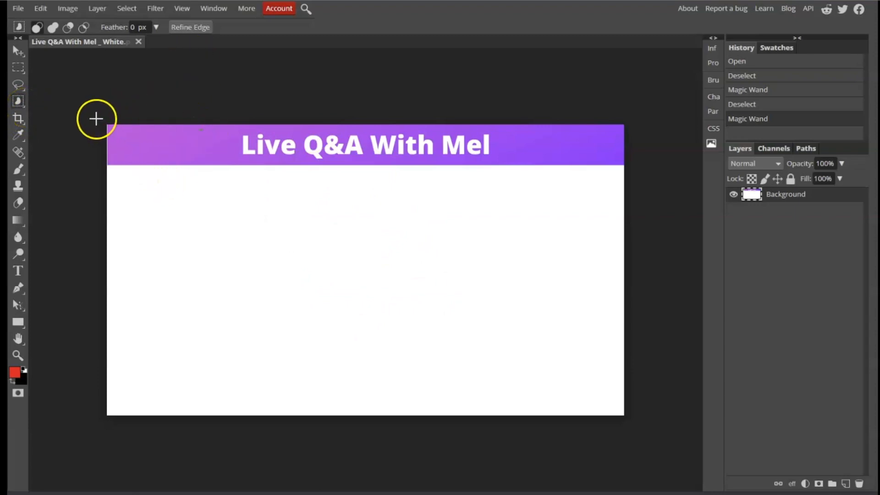
{"action": "mouse_move", "coordinate": [38, 122]}
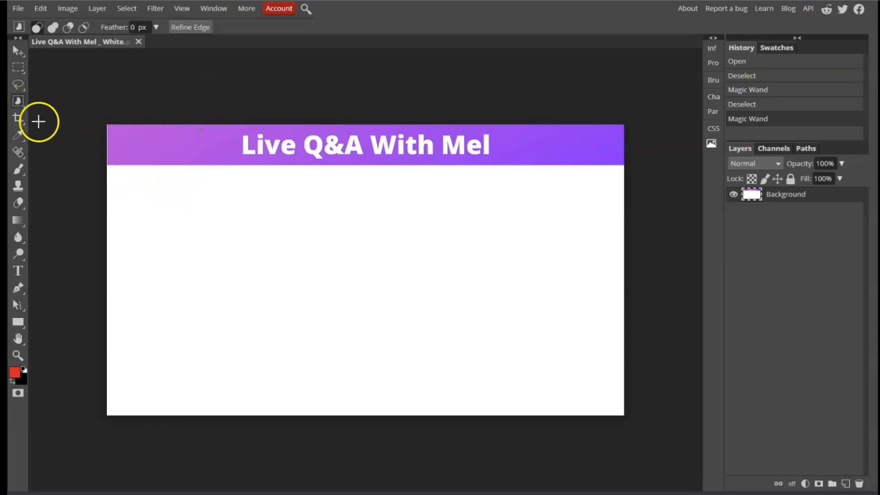
{"action": "mouse_move", "coordinate": [28, 110]}
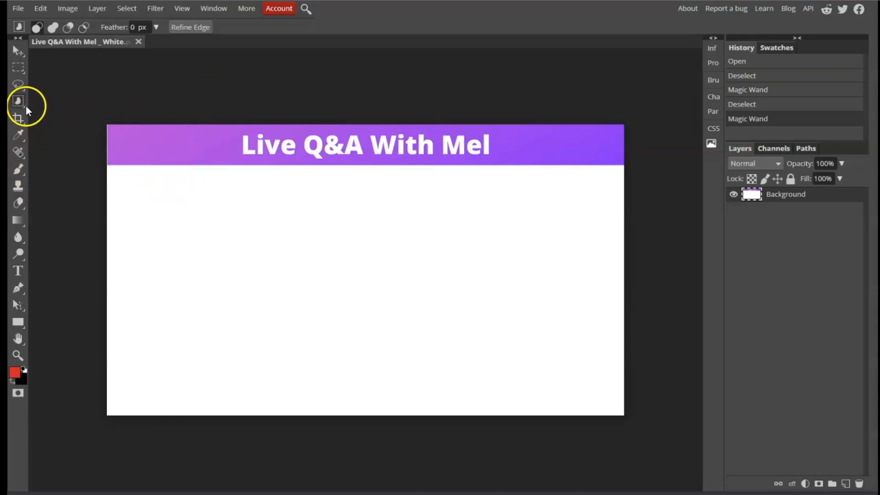
Step: Show the selection tool variants under the Object Selection tool in Photopea
{"action": "right_click", "coordinate": [18, 100]}
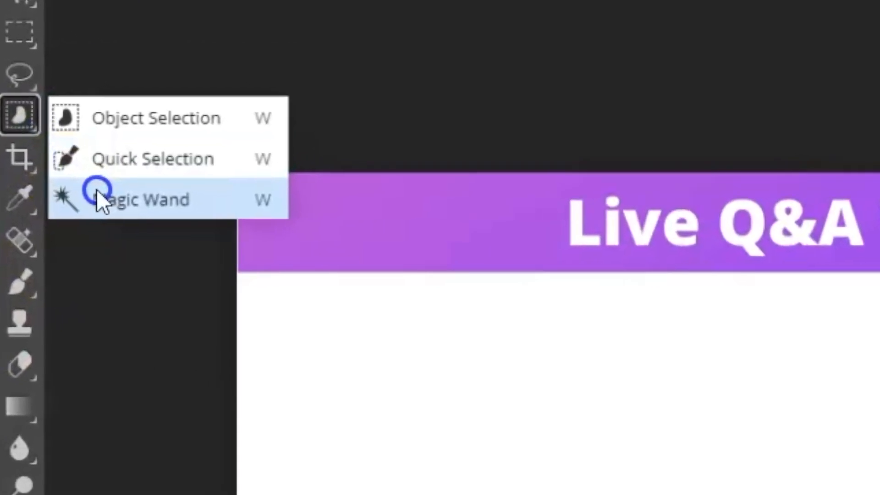
Step: Switch to the Magic Wand to select the white area by colour
{"action": "left_click", "coordinate": [143, 200]}
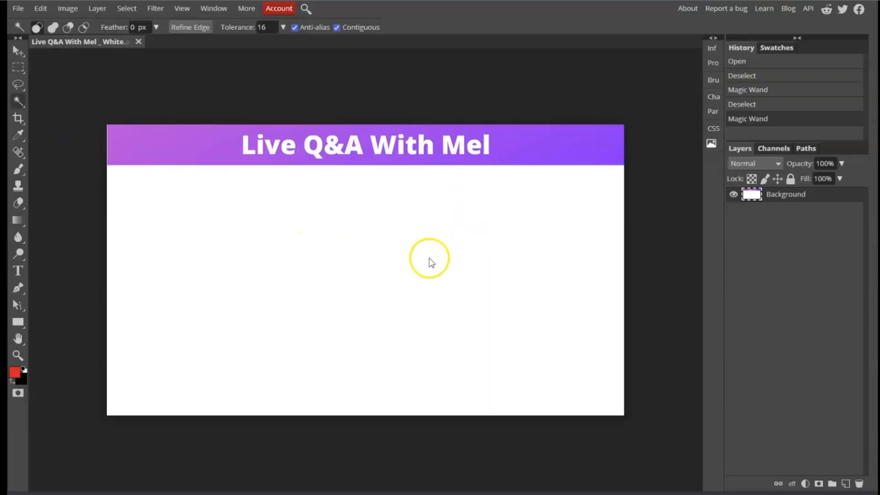
{"action": "mouse_move", "coordinate": [400, 262]}
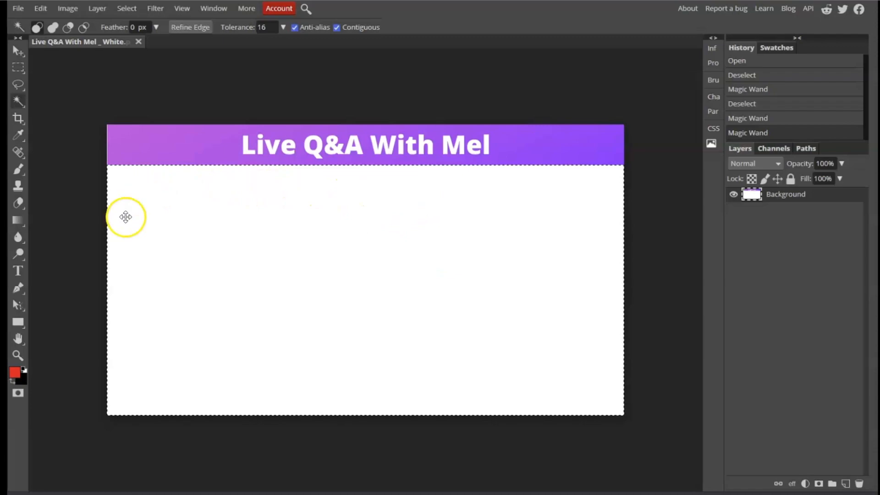
{"action": "mouse_move", "coordinate": [590, 303]}
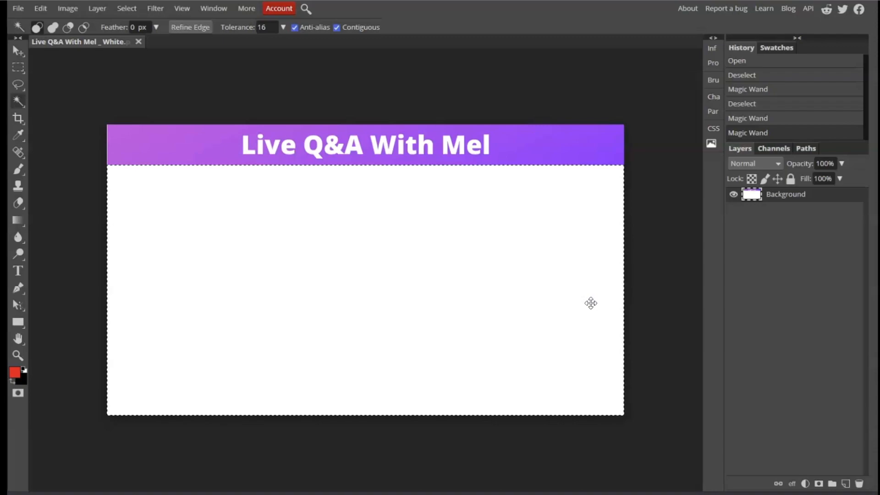
{"action": "mouse_move", "coordinate": [566, 232]}
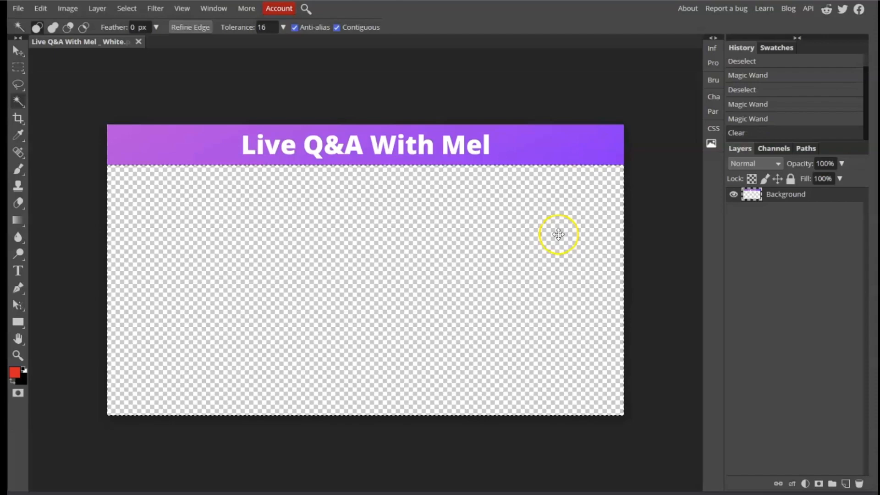
{"action": "mouse_move", "coordinate": [329, 268]}
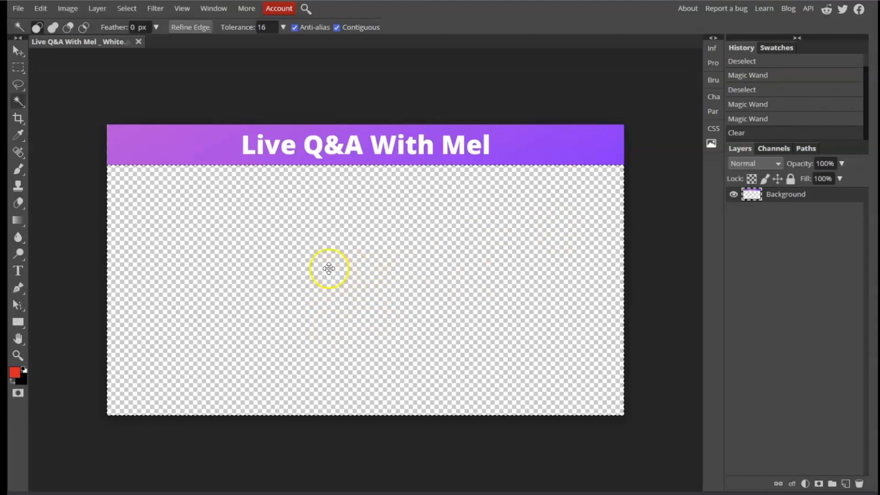
{"action": "mouse_move", "coordinate": [109, 200]}
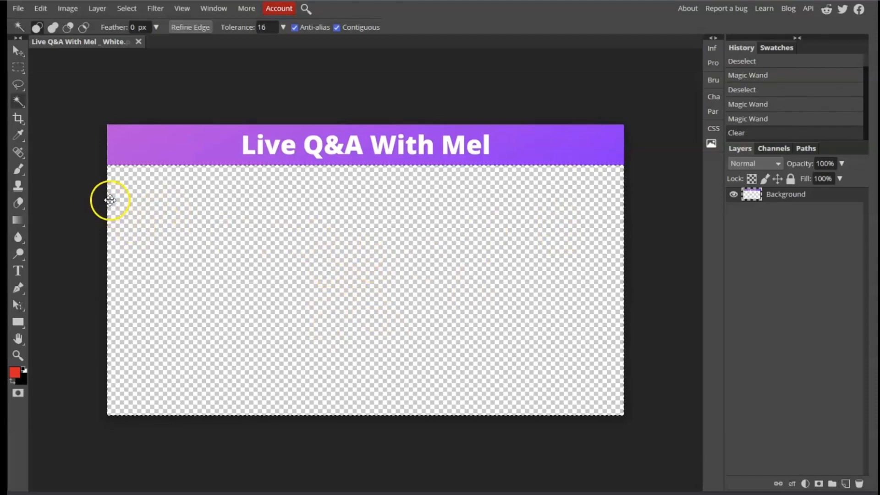
{"action": "mouse_move", "coordinate": [18, 7]}
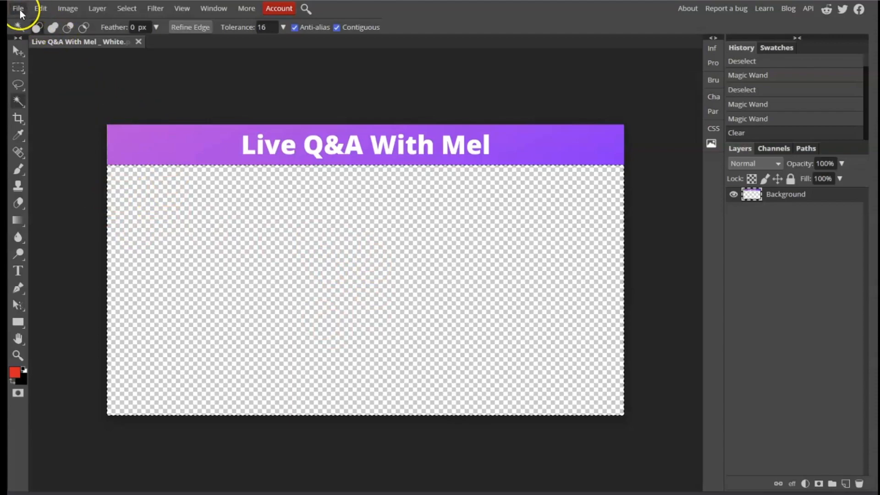
Step: Export the transparent overlay via File > Export as > PNG
{"action": "left_click", "coordinate": [18, 8]}
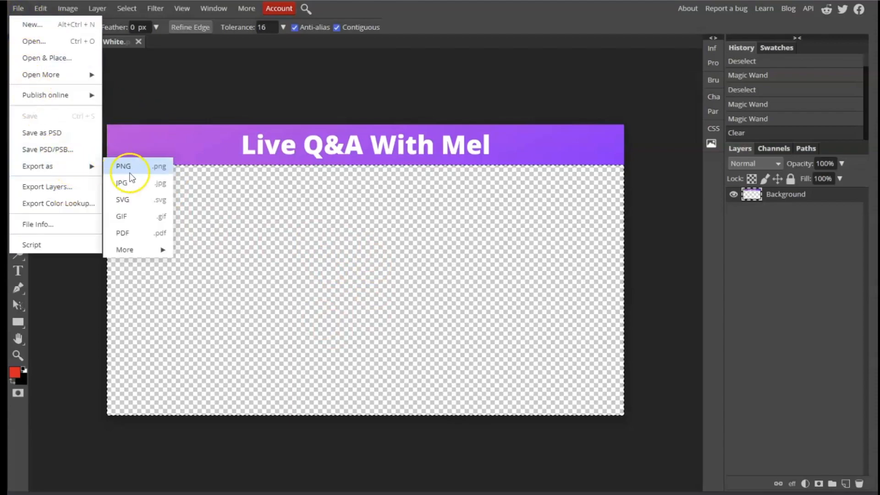
{"action": "left_click", "coordinate": [122, 165]}
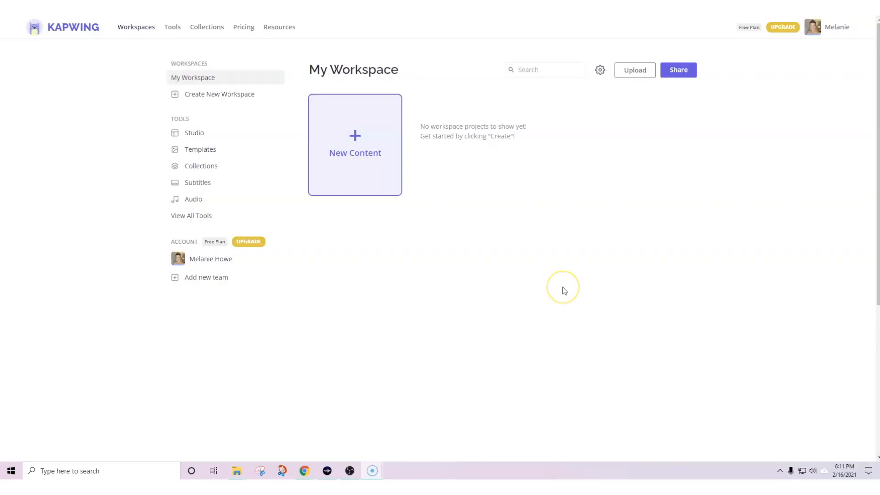
{"action": "mouse_move", "coordinate": [564, 291]}
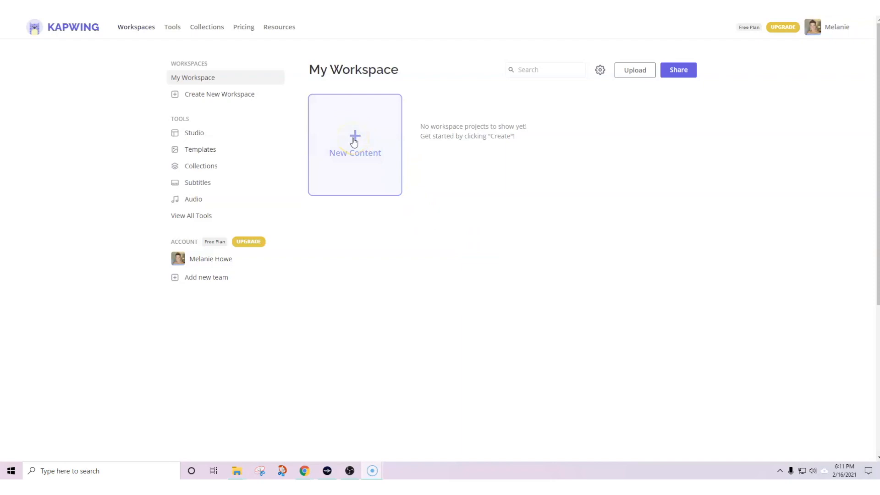
Step: Create new Kapwing content from a blank 16:9 canvas
{"action": "left_click", "coordinate": [355, 144]}
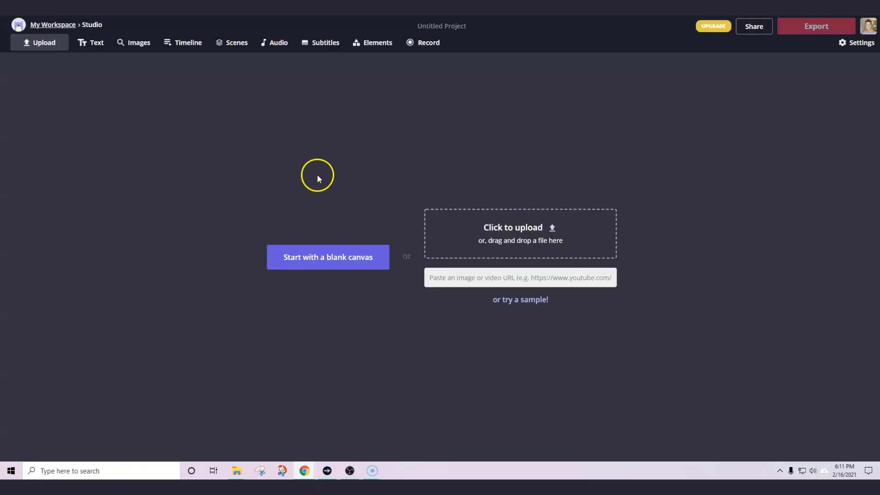
{"action": "left_click", "coordinate": [328, 257]}
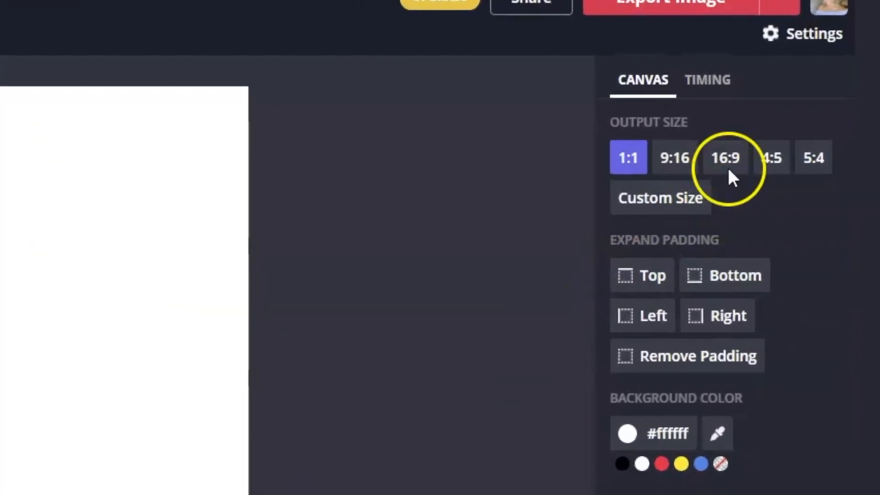
{"action": "left_click", "coordinate": [724, 157]}
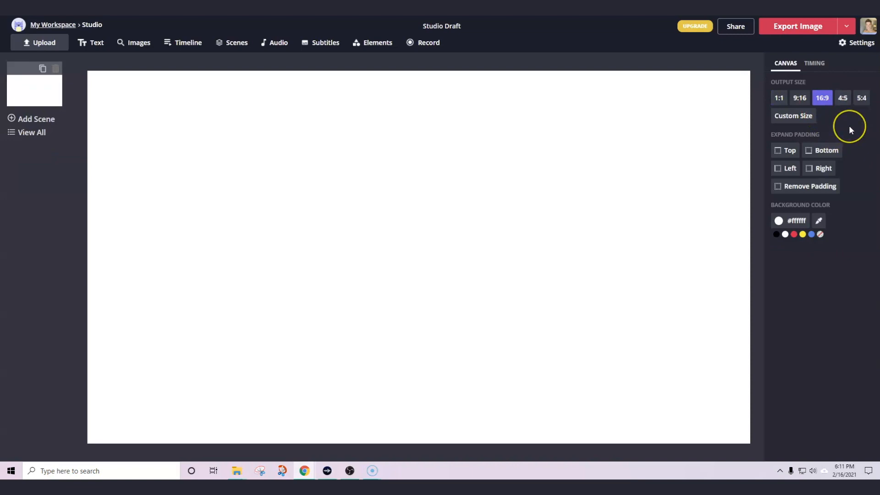
{"action": "mouse_move", "coordinate": [849, 130]}
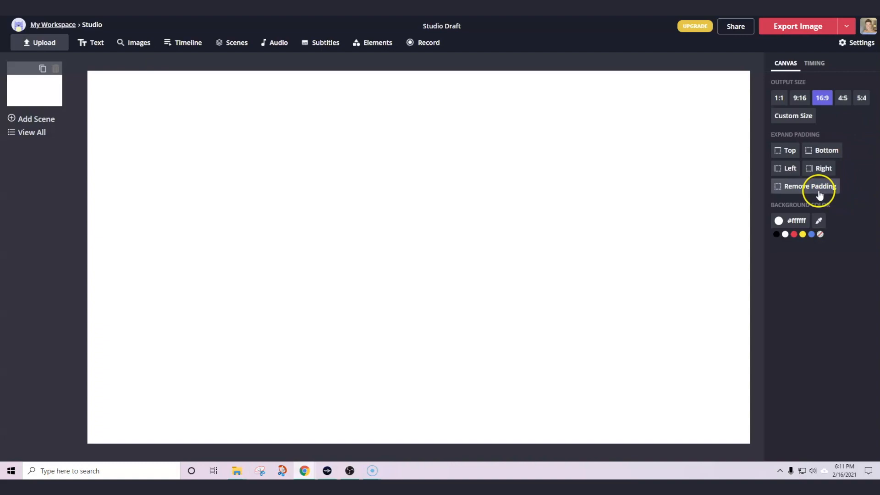
Step: Set the canvas background colour to No color for transparency
{"action": "left_click", "coordinate": [779, 219]}
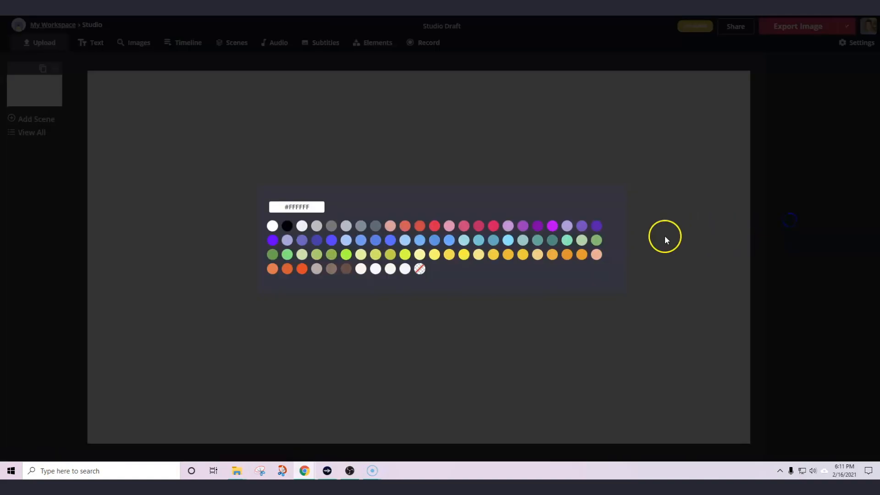
{"action": "left_click", "coordinate": [419, 268]}
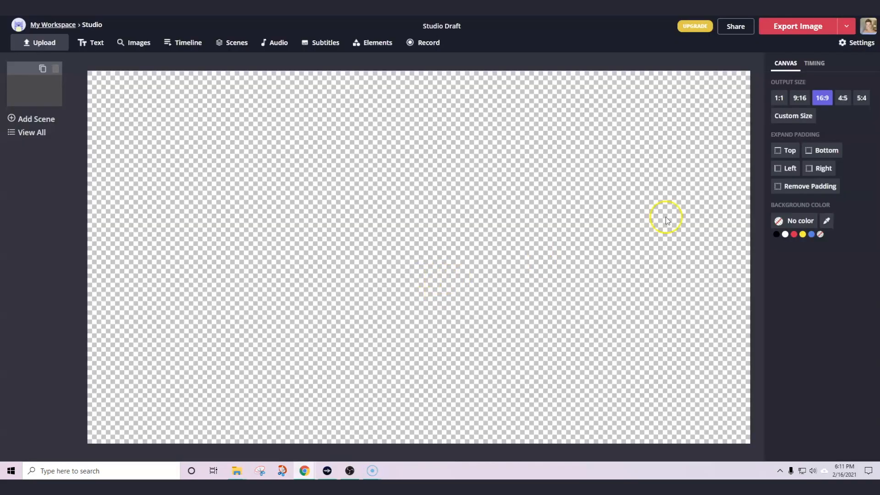
{"action": "mouse_move", "coordinate": [444, 92]}
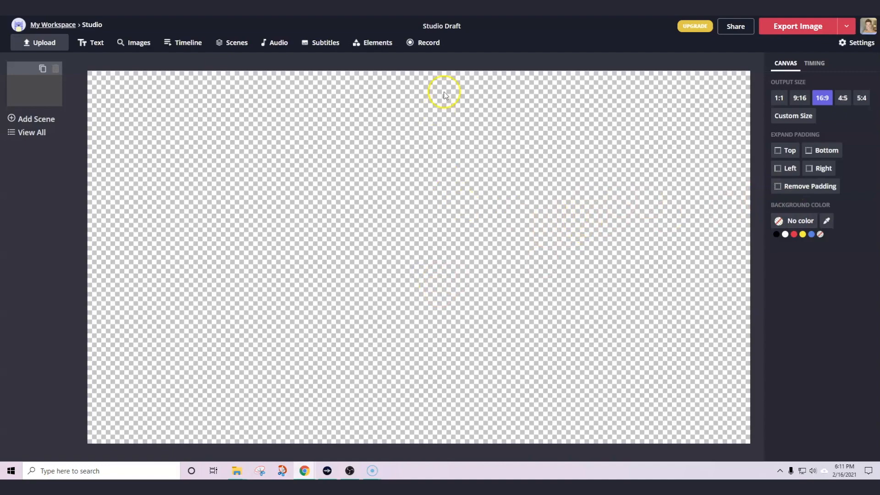
Step: Add a rectangle header bar and fill it purple
{"action": "left_click", "coordinate": [372, 42]}
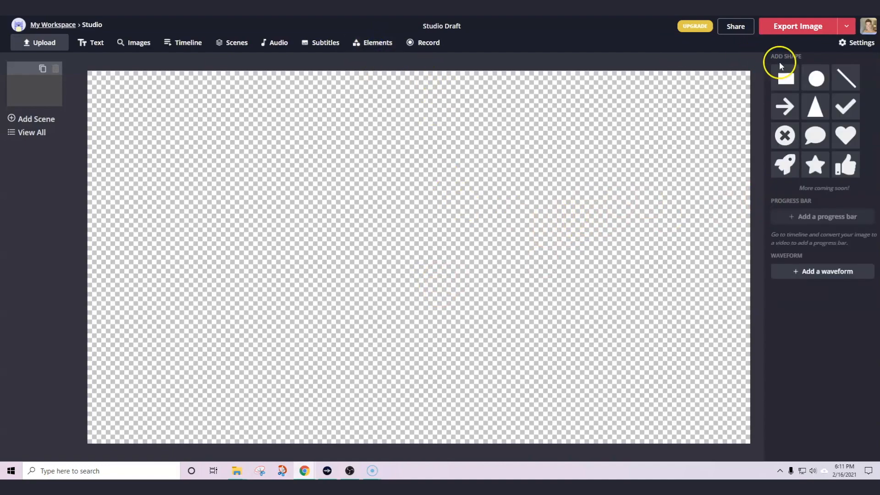
{"action": "left_click", "coordinate": [784, 78]}
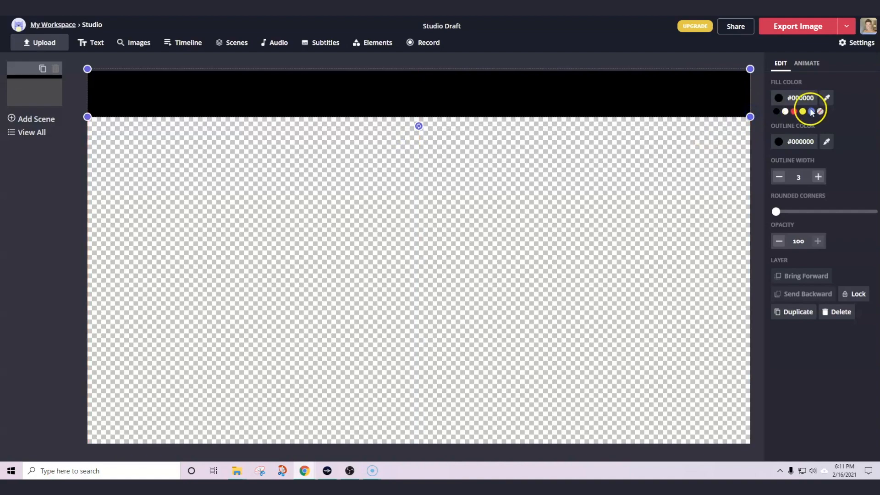
{"action": "mouse_move", "coordinate": [802, 100]}
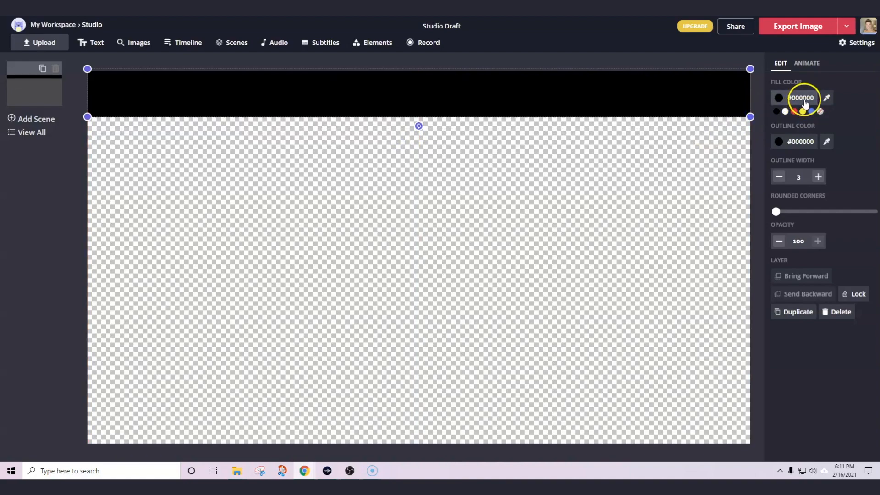
{"action": "left_click", "coordinate": [801, 97]}
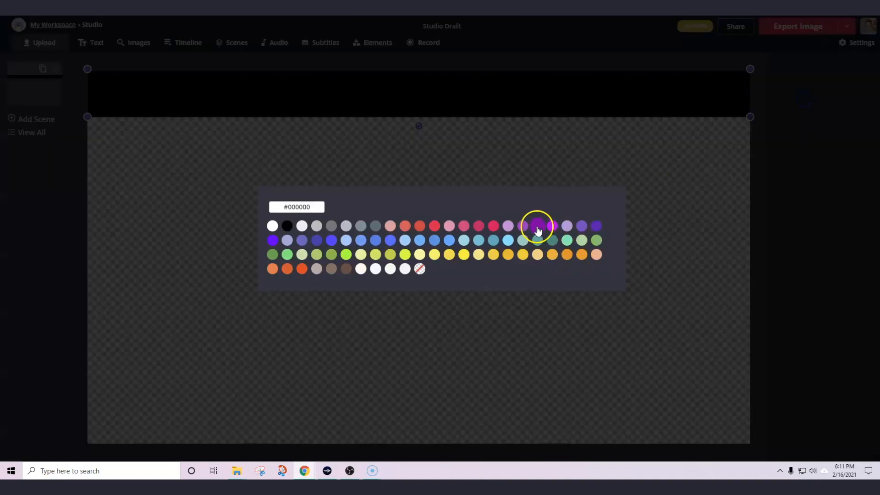
{"action": "left_click", "coordinate": [535, 225]}
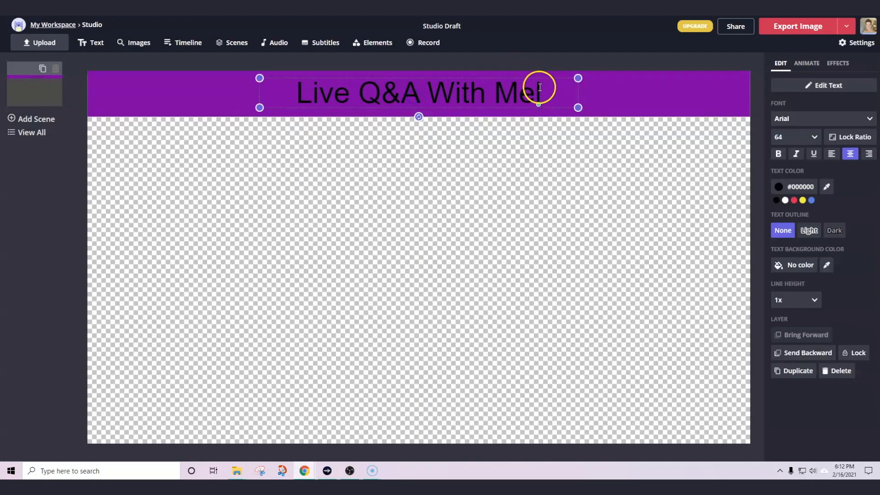
Step: Make the header title text white and choose the Impact font
{"action": "left_click", "coordinate": [778, 187]}
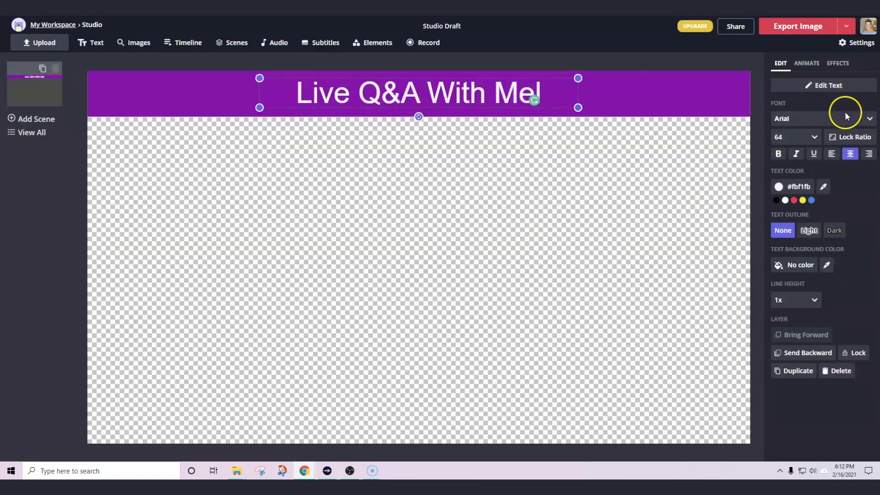
{"action": "left_click", "coordinate": [819, 118]}
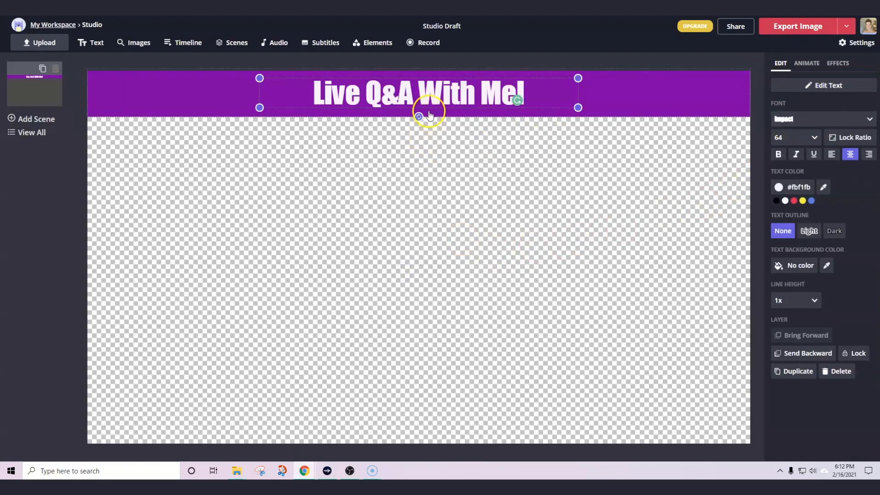
{"action": "mouse_move", "coordinate": [695, 190]}
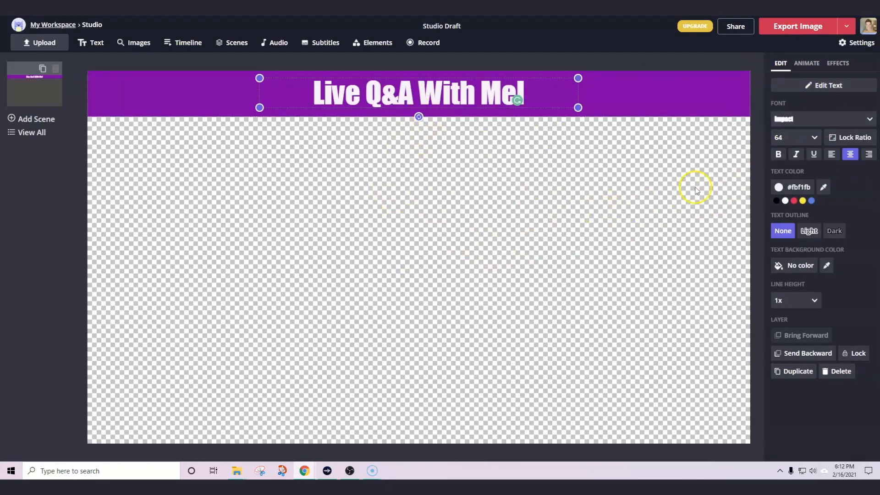
Step: Set the output file type to GIF in Settings and export the overlay
{"action": "left_click", "coordinate": [855, 42]}
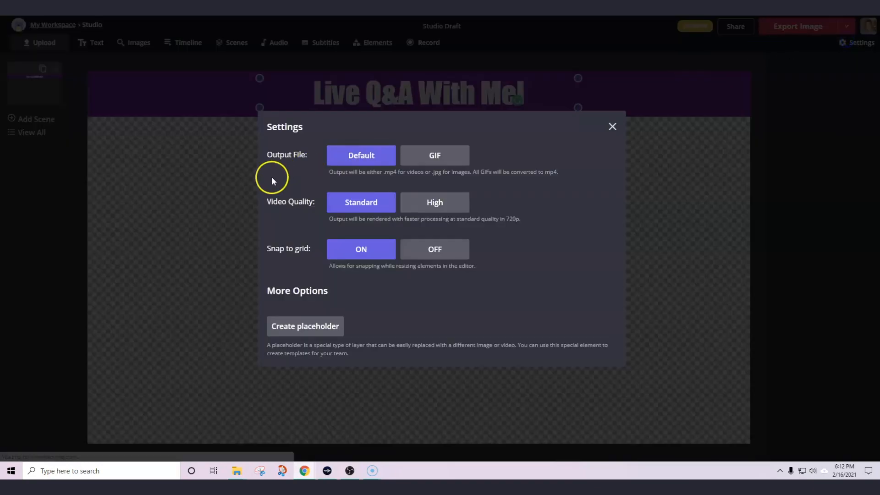
{"action": "mouse_move", "coordinate": [452, 155]}
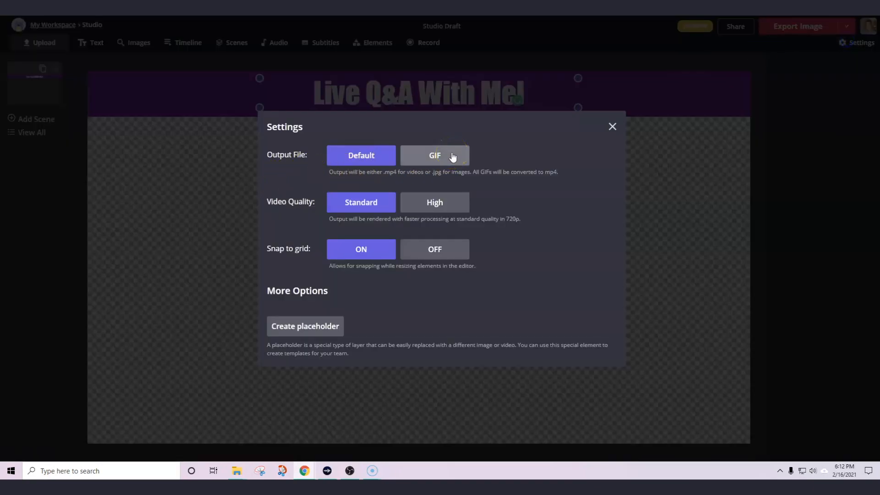
{"action": "mouse_move", "coordinate": [526, 236]}
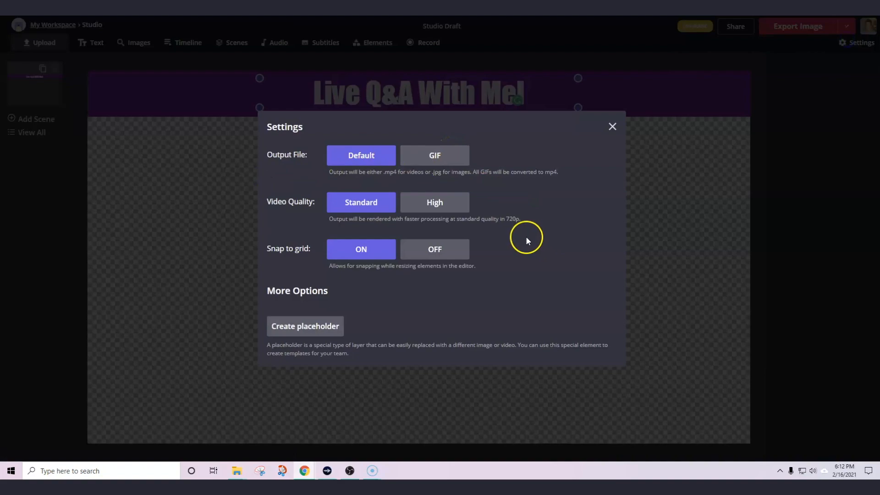
{"action": "mouse_move", "coordinate": [509, 238]}
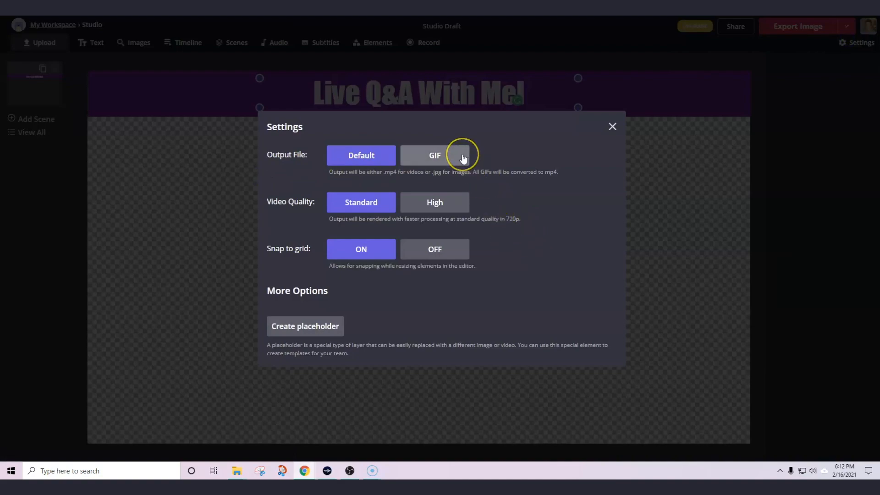
{"action": "left_click", "coordinate": [434, 155]}
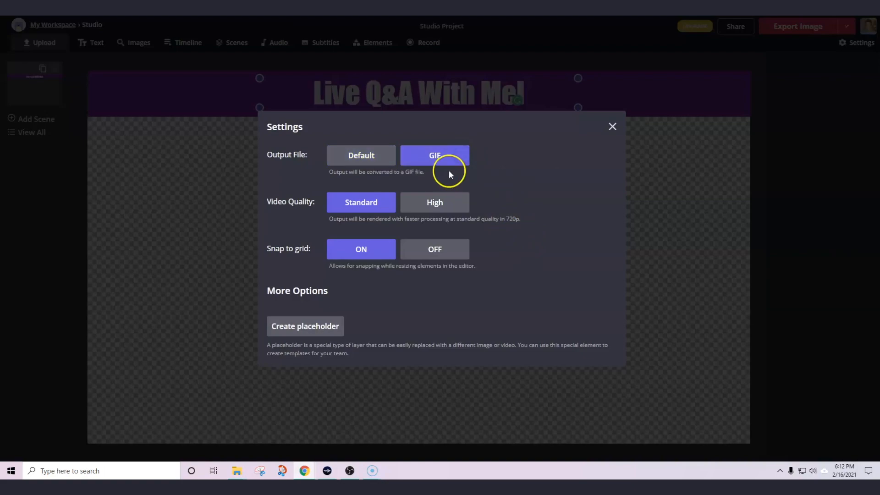
{"action": "mouse_move", "coordinate": [612, 126]}
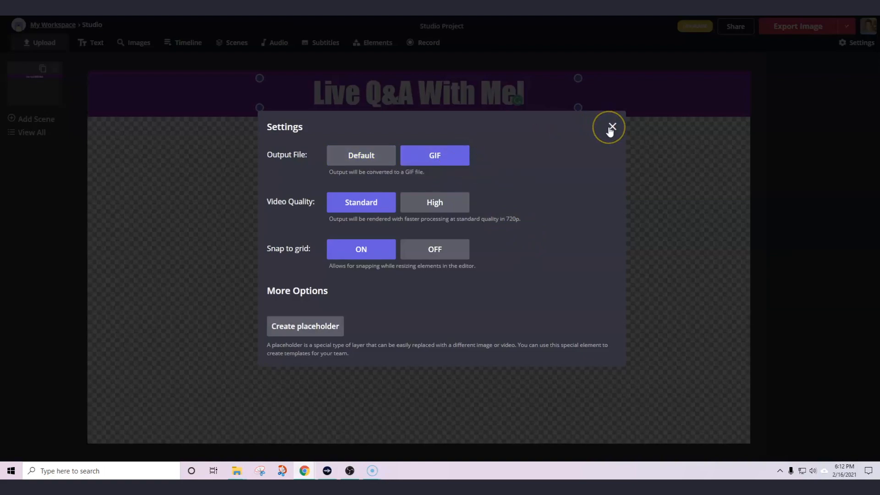
{"action": "mouse_move", "coordinate": [610, 128]}
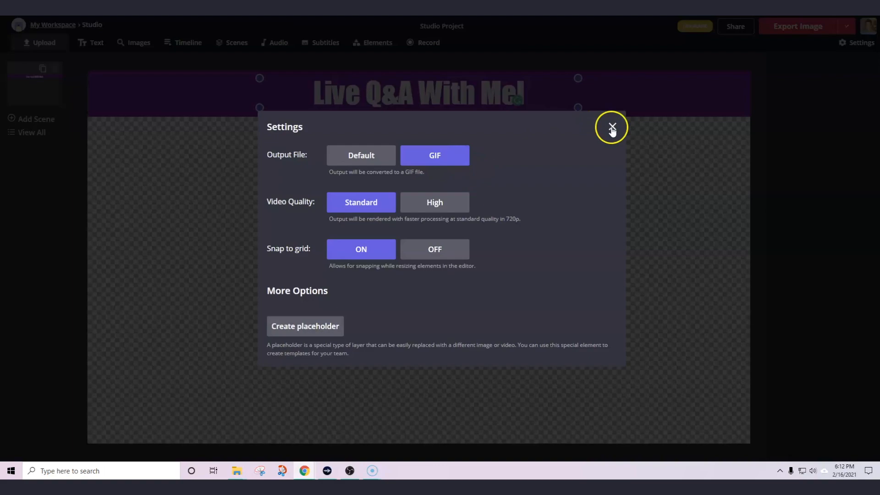
{"action": "left_click", "coordinate": [612, 127]}
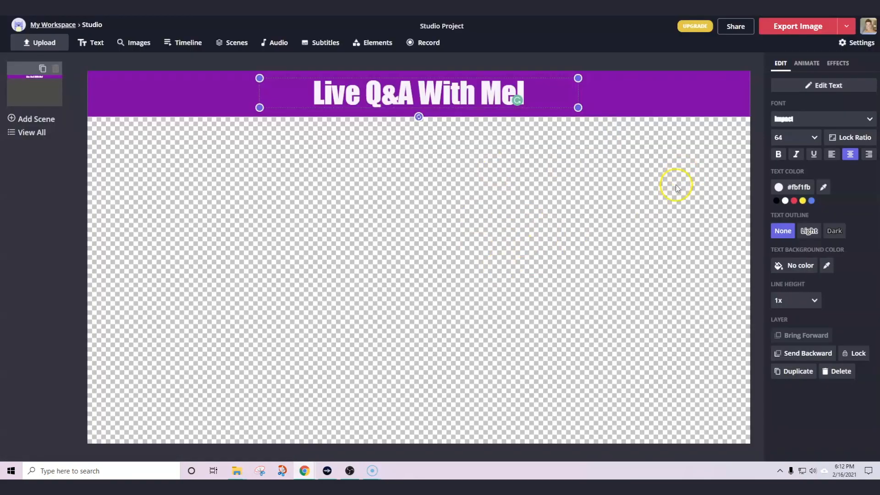
{"action": "mouse_move", "coordinate": [549, 232]}
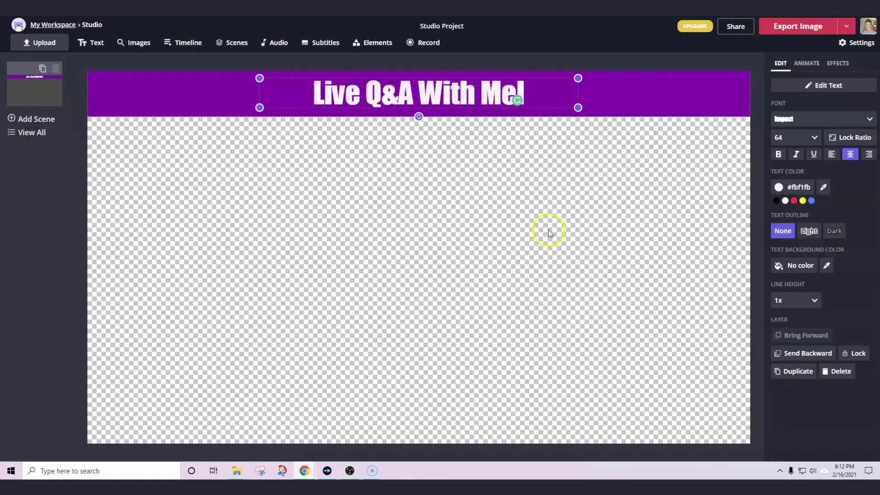
{"action": "mouse_move", "coordinate": [786, 25]}
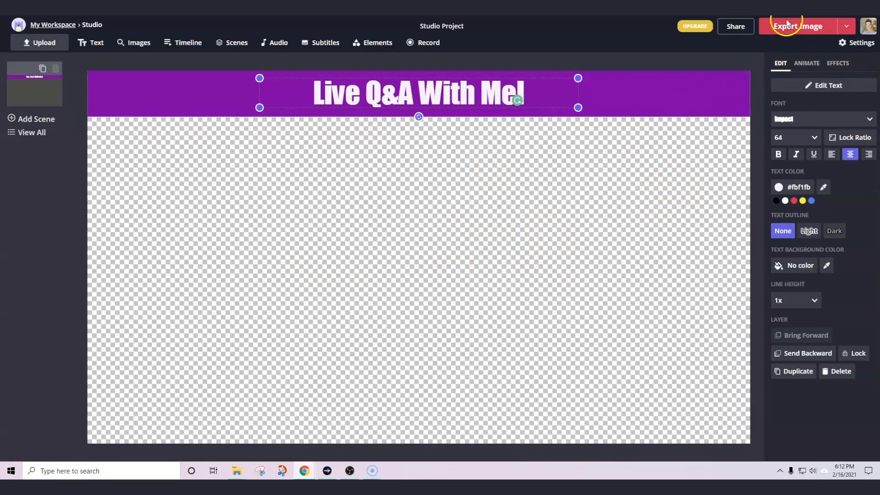
{"action": "left_click", "coordinate": [796, 26]}
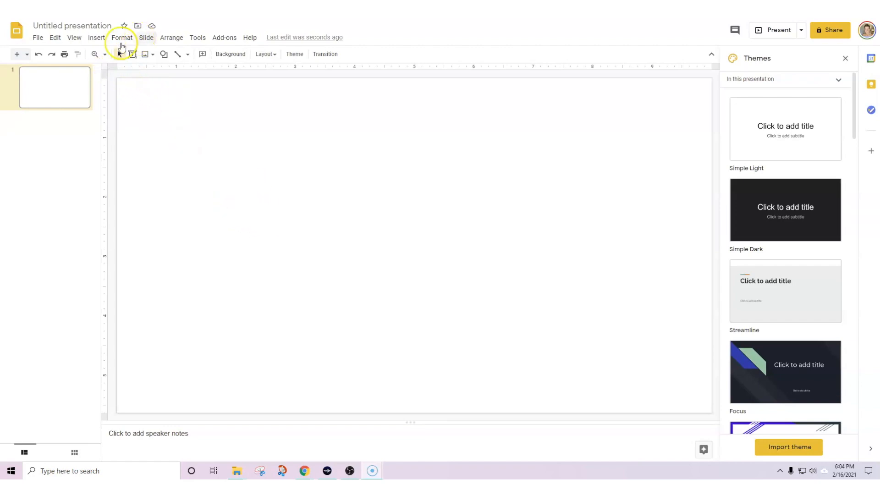
Step: Insert a rectangle across the top of the slide and fill it purple
{"action": "left_click", "coordinate": [95, 37]}
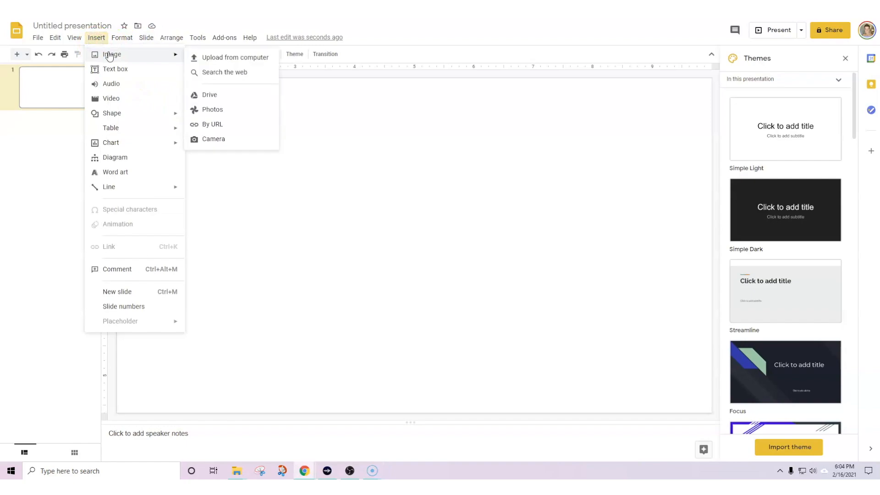
{"action": "mouse_move", "coordinate": [112, 113]}
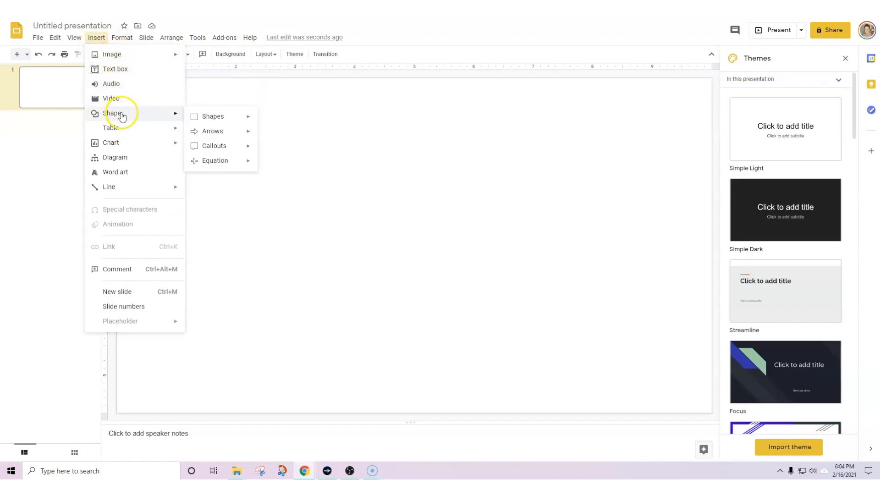
{"action": "mouse_move", "coordinate": [174, 120]}
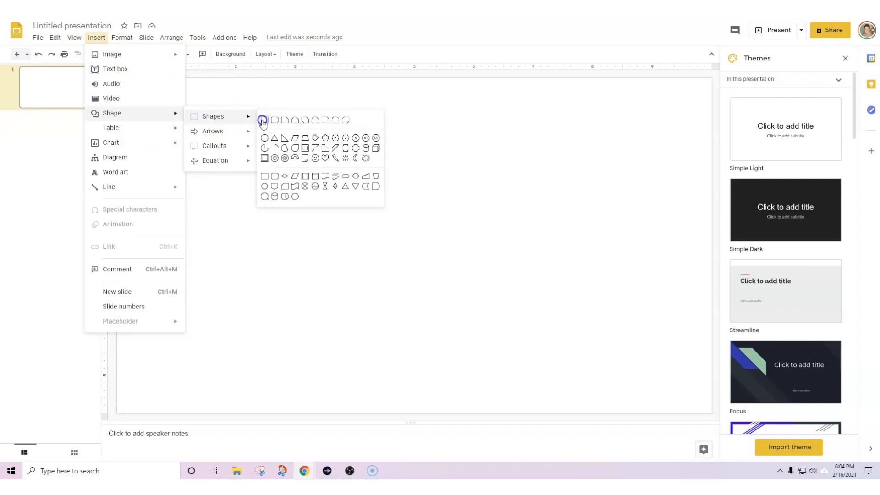
{"action": "left_click", "coordinate": [264, 120]}
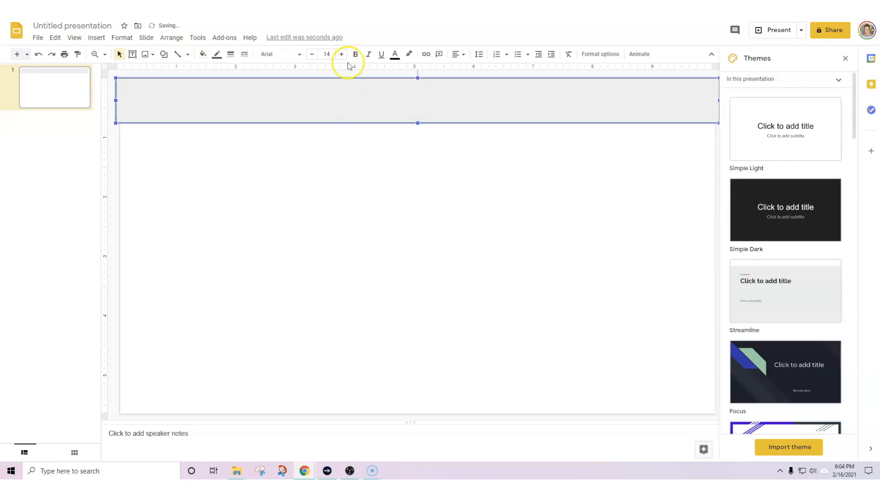
{"action": "left_click", "coordinate": [202, 54]}
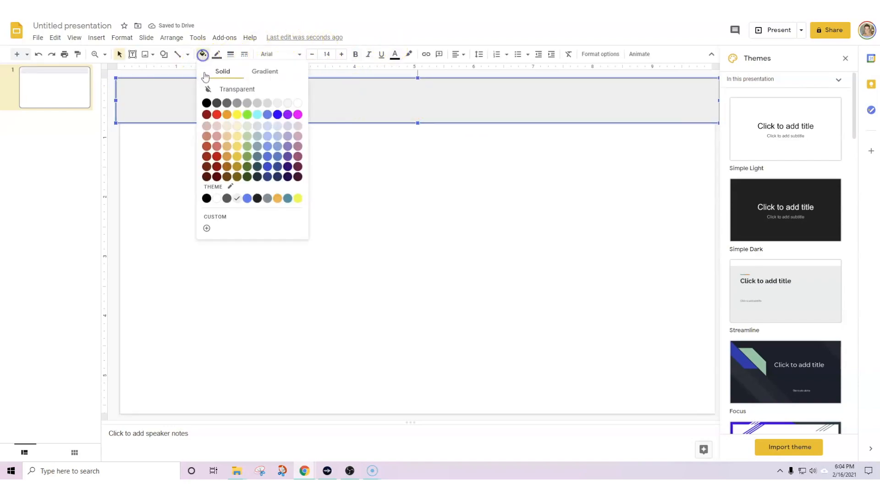
{"action": "left_click", "coordinate": [276, 114]}
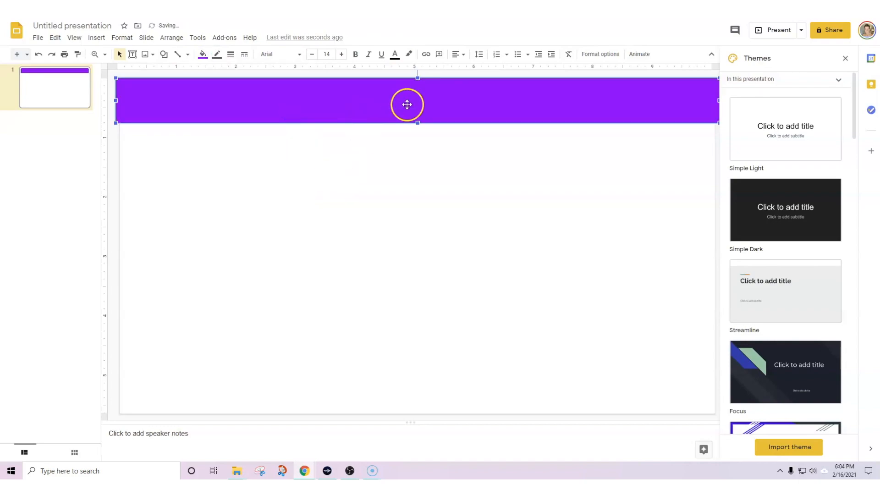
{"action": "left_click", "coordinate": [96, 37]}
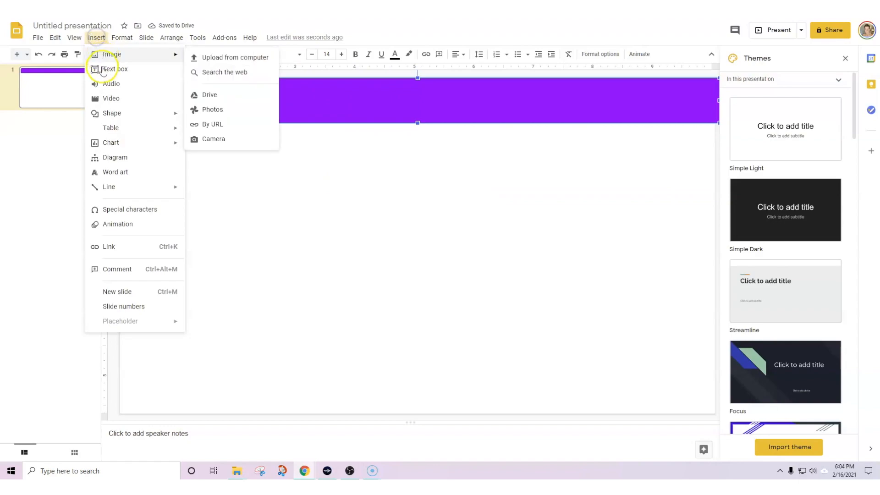
Step: Add a 'Live Q&A With Mel' text box in large Impact, centred on the banner
{"action": "left_click", "coordinate": [113, 68]}
{"action": "type", "text": "Live Q&A With Mel"}
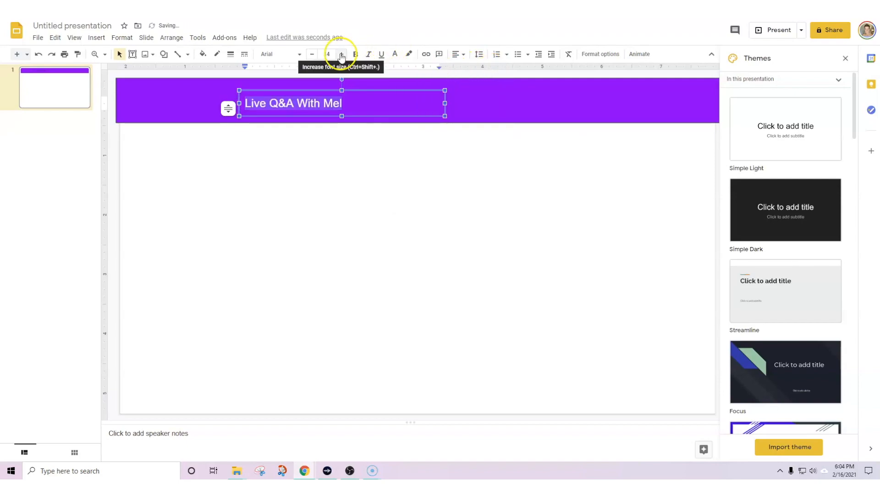
{"action": "left_click", "coordinate": [279, 54]}
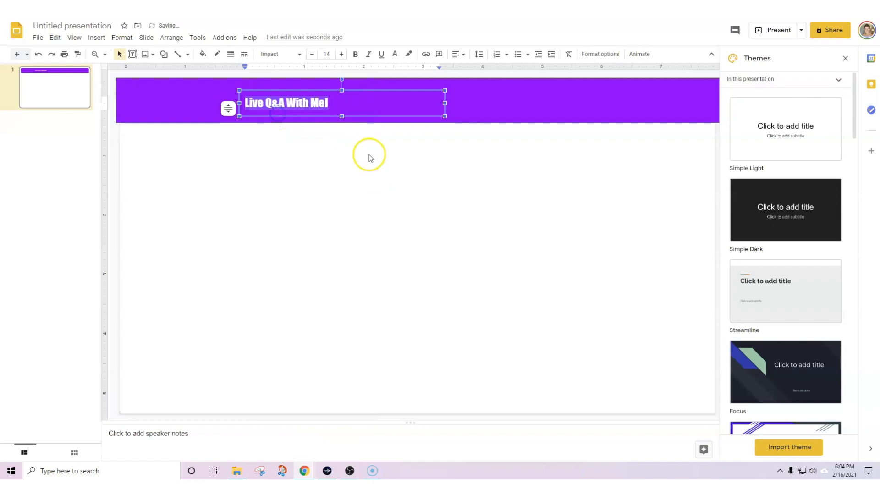
{"action": "left_click", "coordinate": [327, 54]}
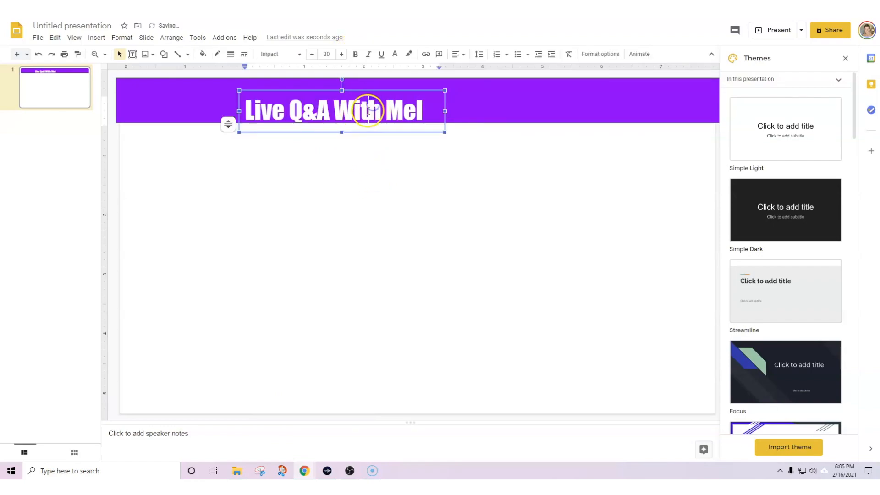
{"action": "left_click", "coordinate": [455, 54]}
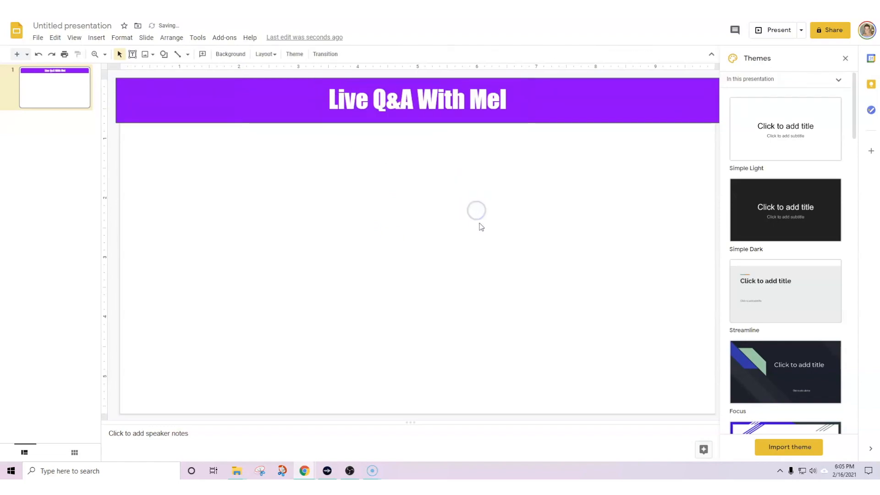
{"action": "mouse_move", "coordinate": [473, 258]}
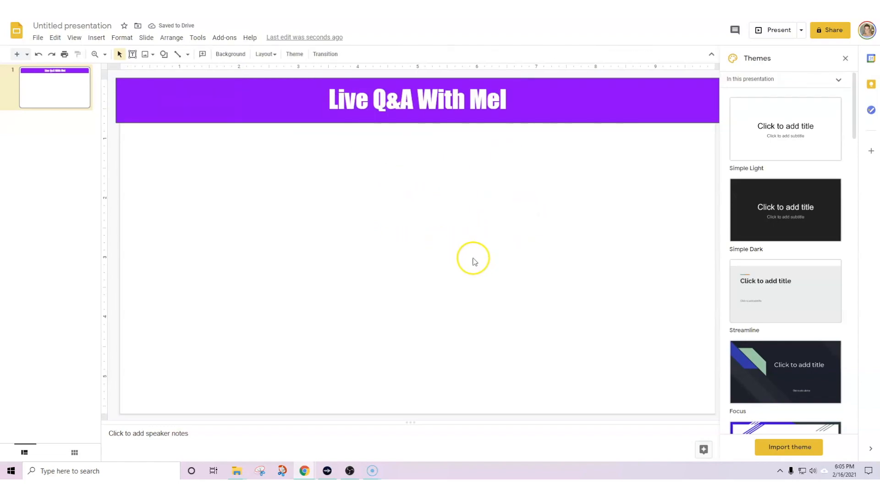
Step: Confirm the slide background, then download the current slide as a PNG image
{"action": "left_click", "coordinate": [230, 54]}
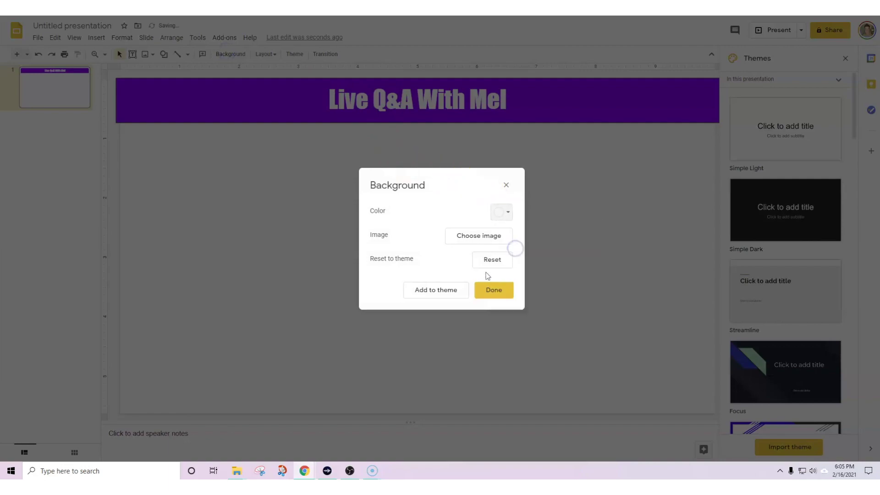
{"action": "left_click", "coordinate": [493, 290]}
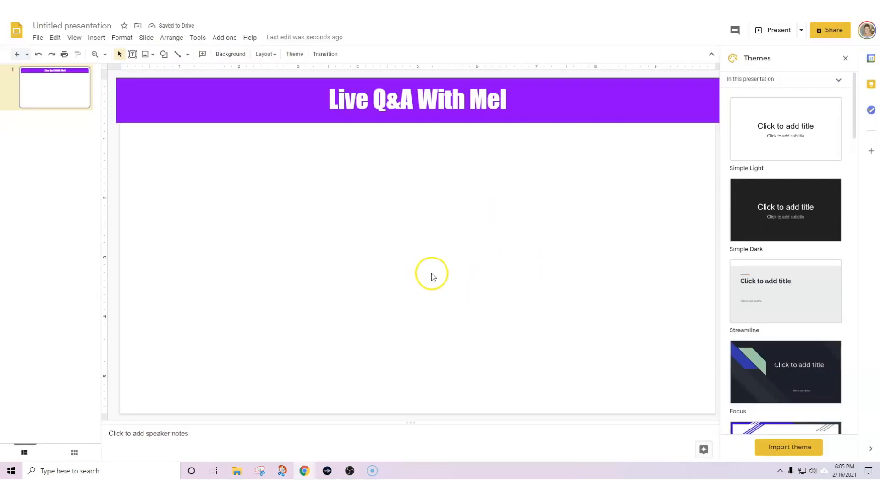
{"action": "mouse_move", "coordinate": [125, 66]}
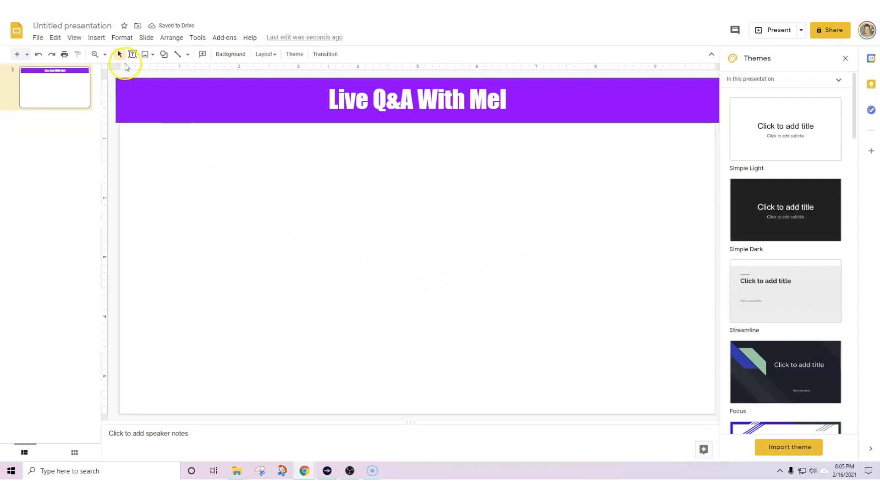
{"action": "left_click", "coordinate": [37, 37]}
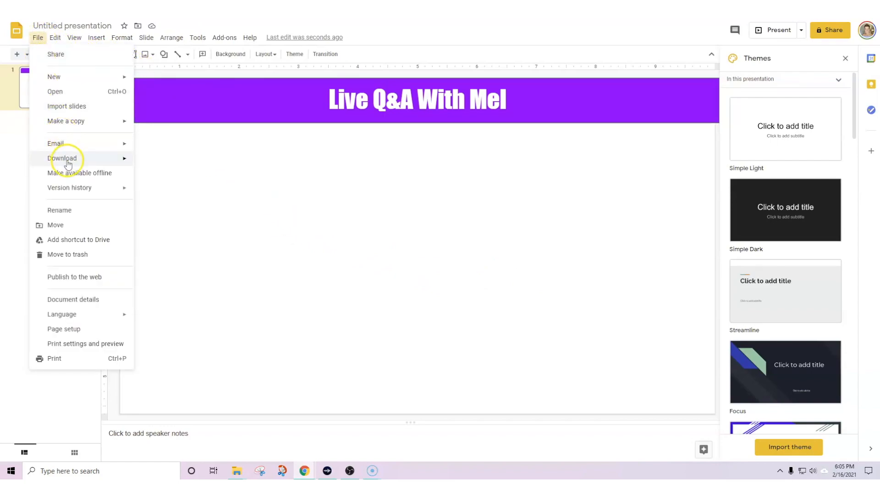
{"action": "left_click", "coordinate": [61, 157]}
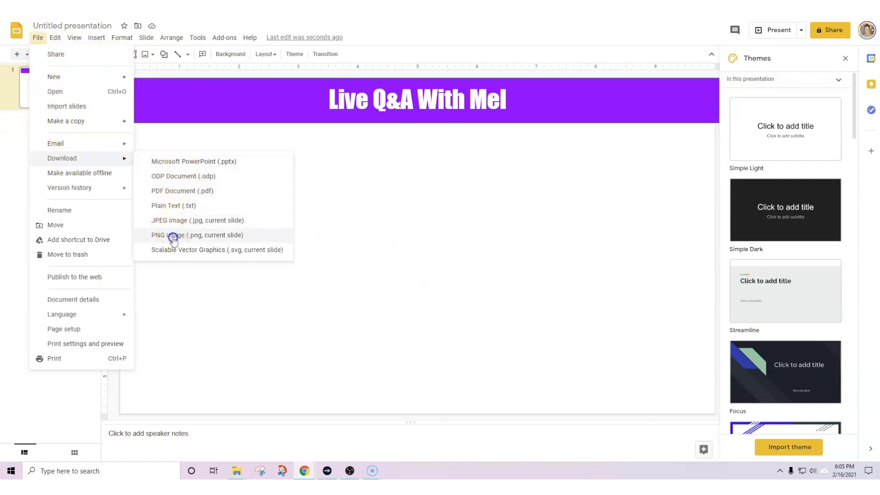
{"action": "left_click", "coordinate": [174, 235]}
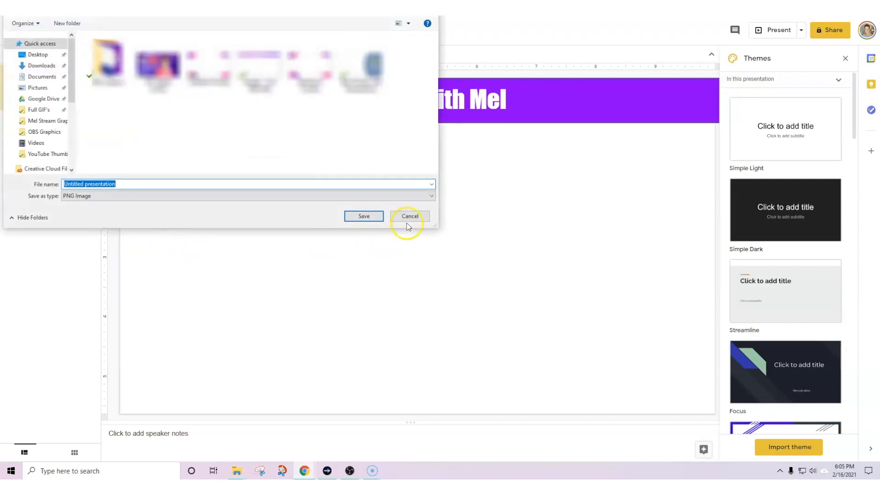